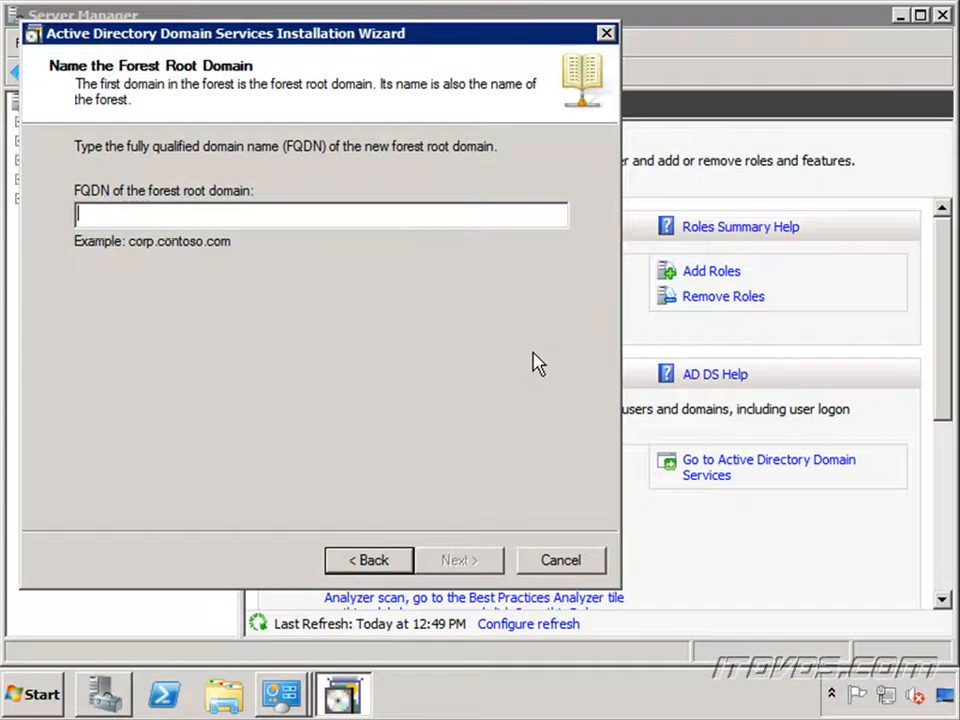
pyautogui.moveTo(350, 216)
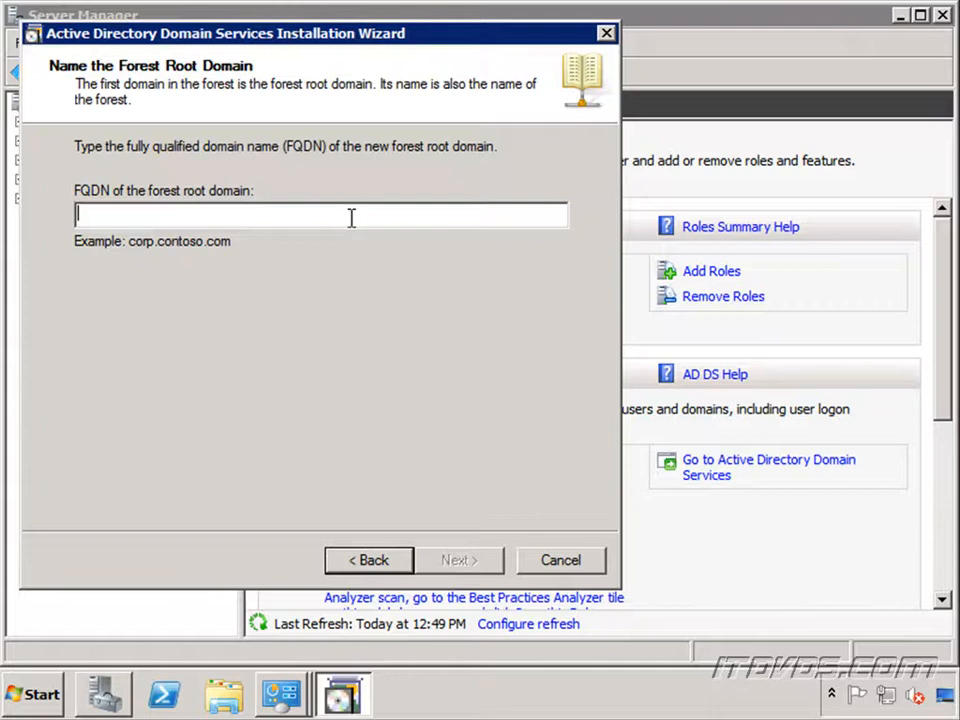
# Step: Enter itdvds as the forest root name, try the .com suffix, then replace it with .local
pyautogui.write('itdvds')
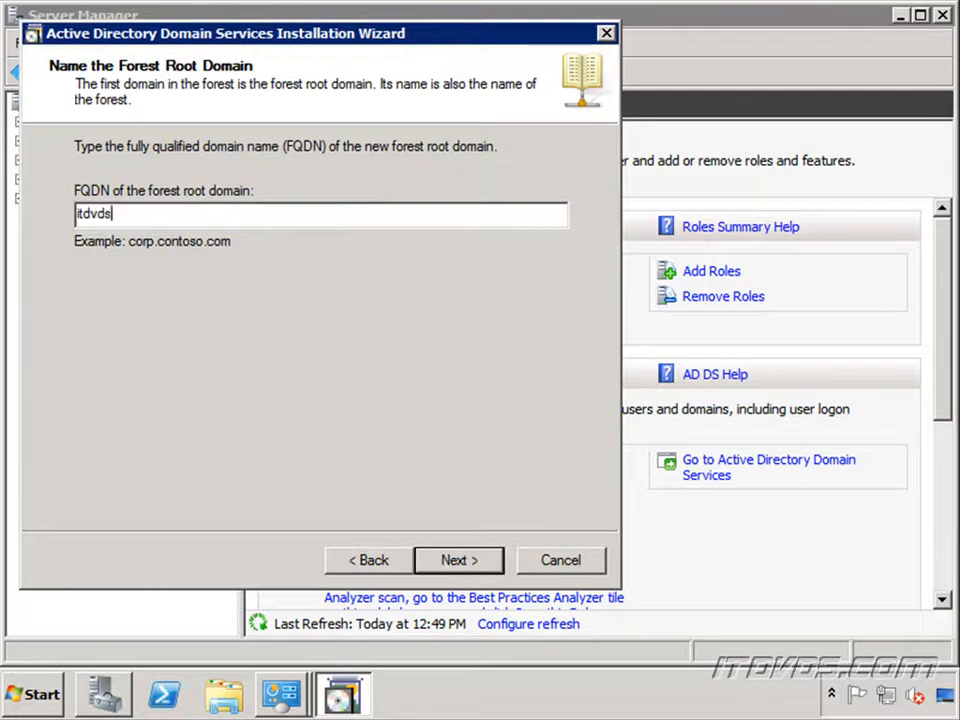
pyautogui.moveTo(220, 404)
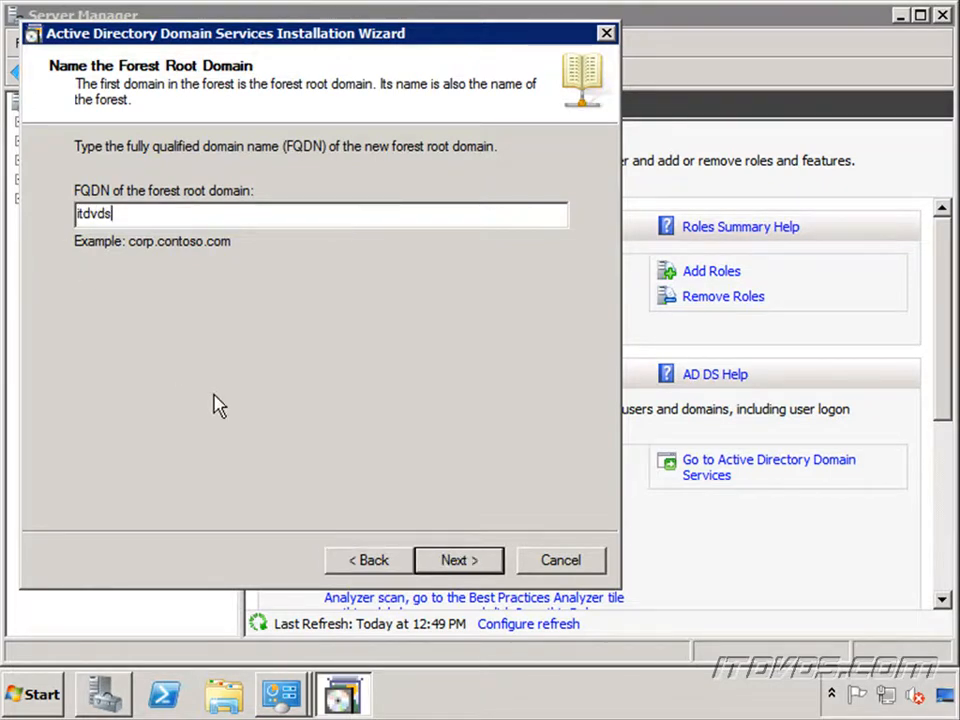
pyautogui.moveTo(188, 296)
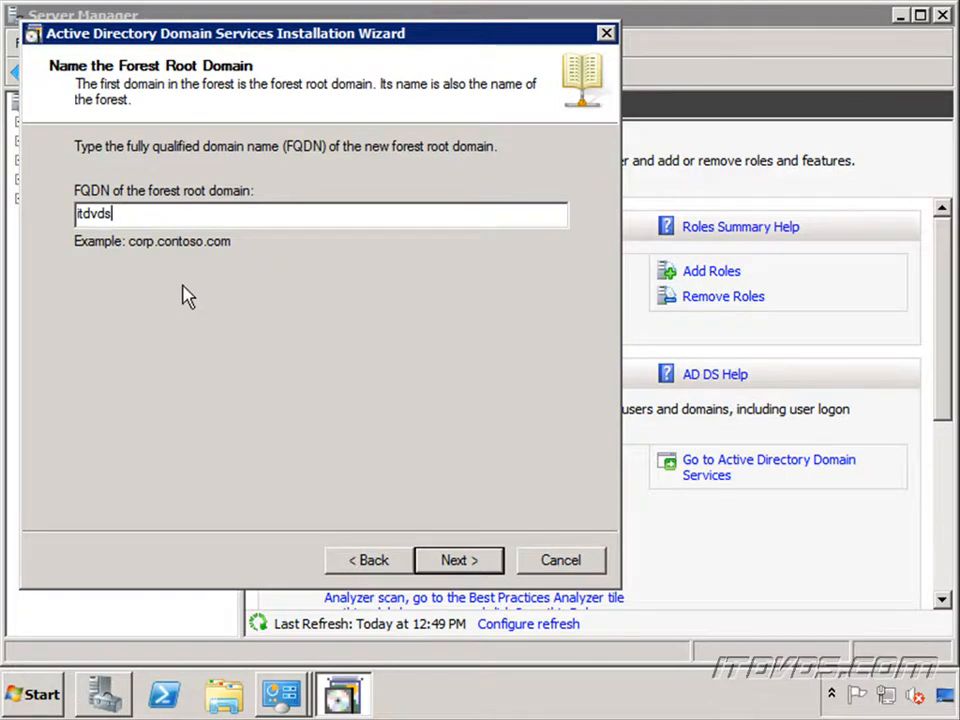
pyautogui.write('.com')
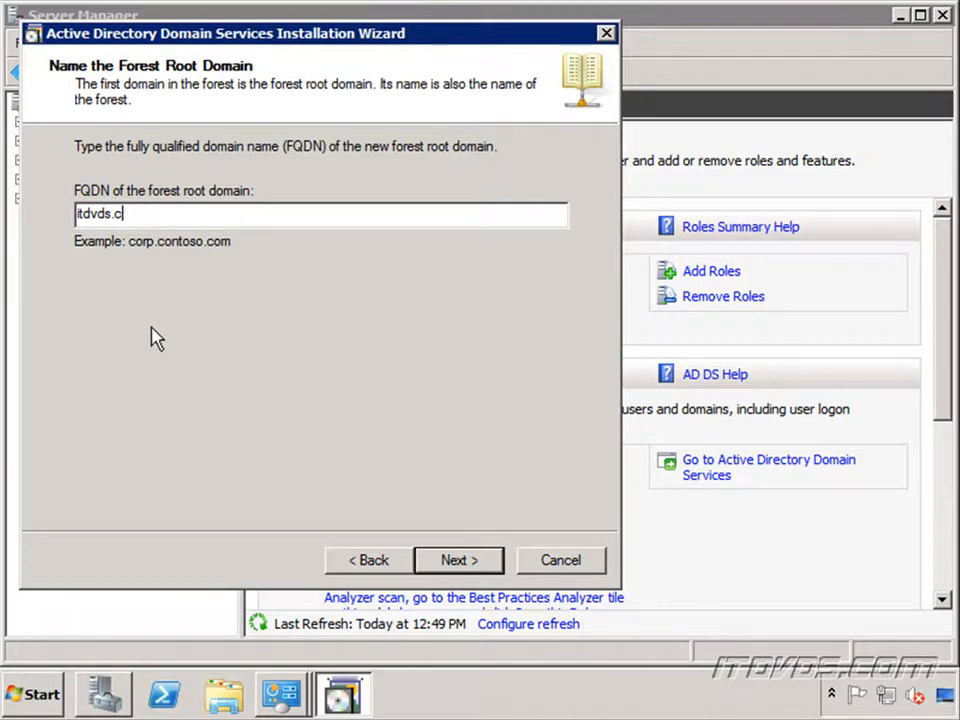
pyautogui.press('BackSpace')
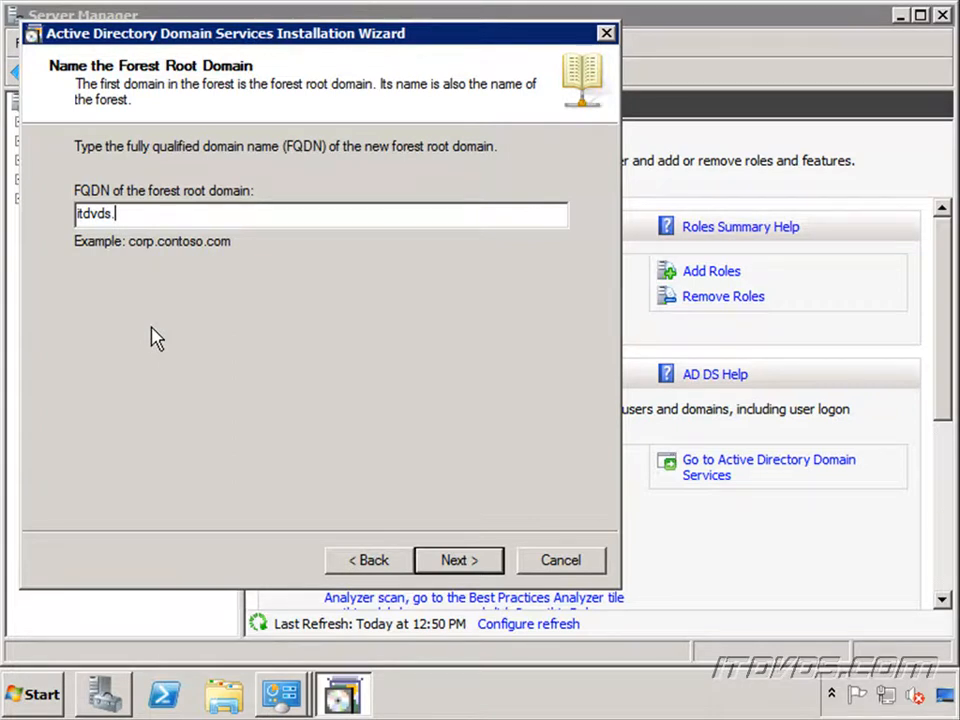
pyautogui.write('com')
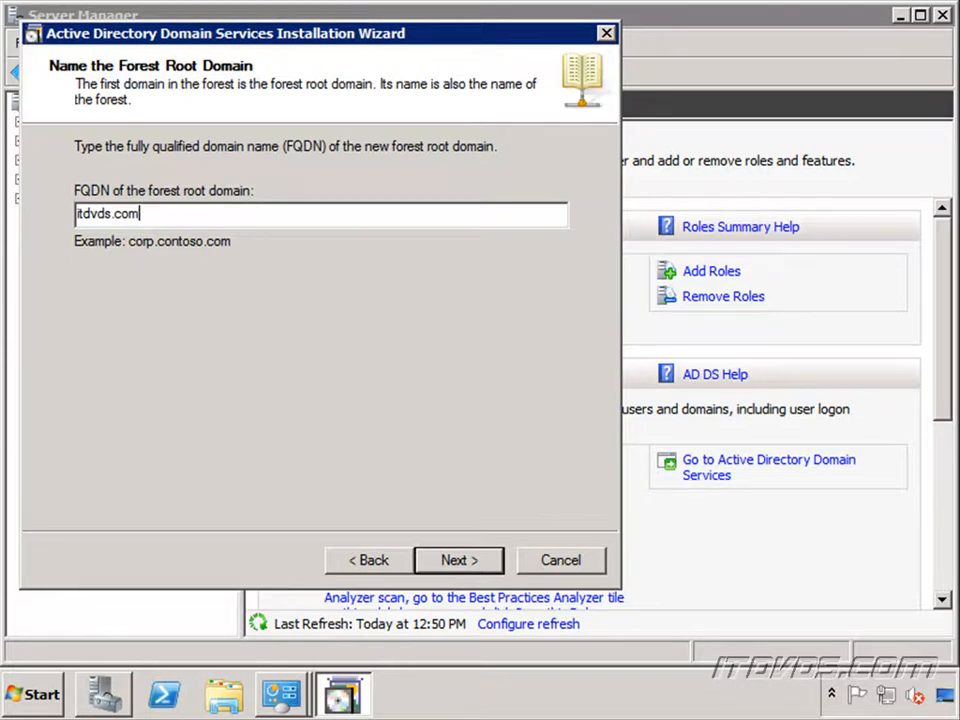
pyautogui.press('BackSpace')
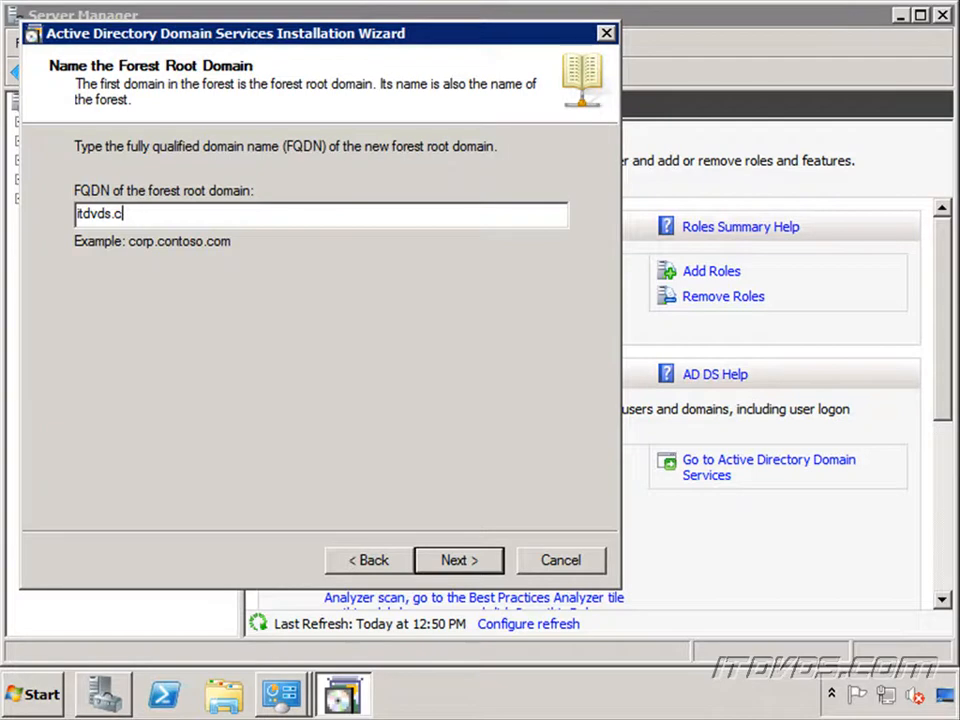
pyautogui.write('local')
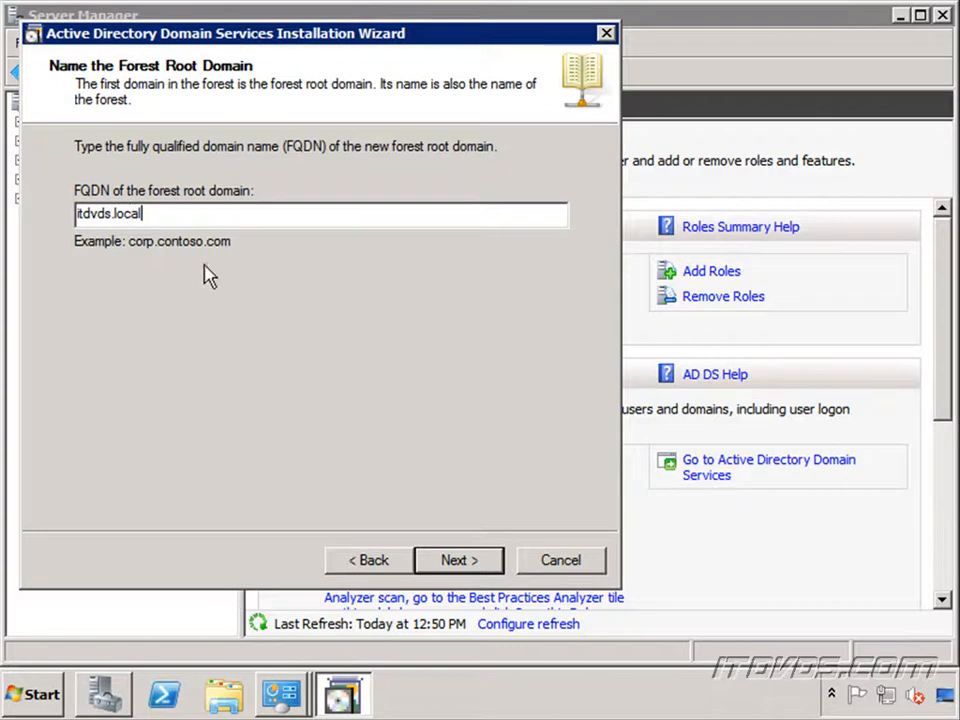
pyautogui.moveTo(184, 308)
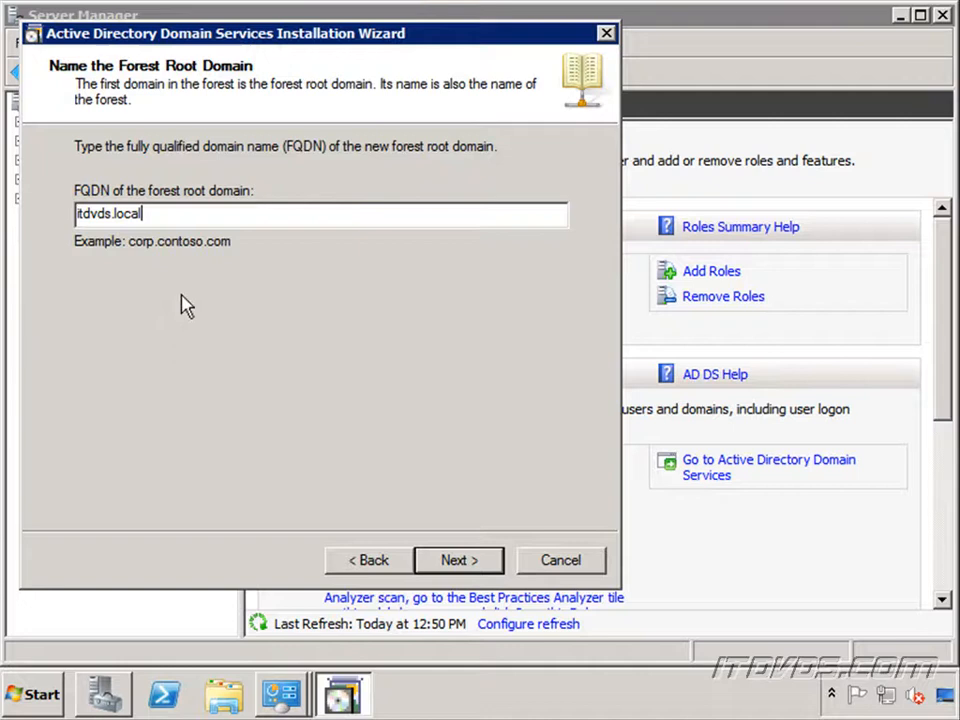
pyautogui.press('Backspace')
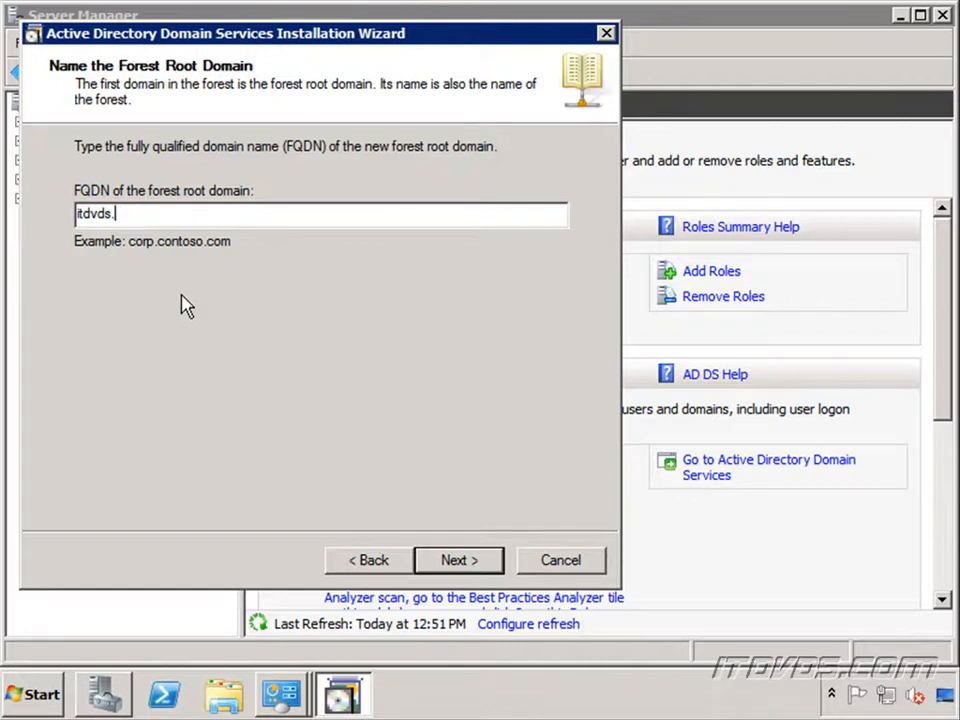
pyautogui.write('net')
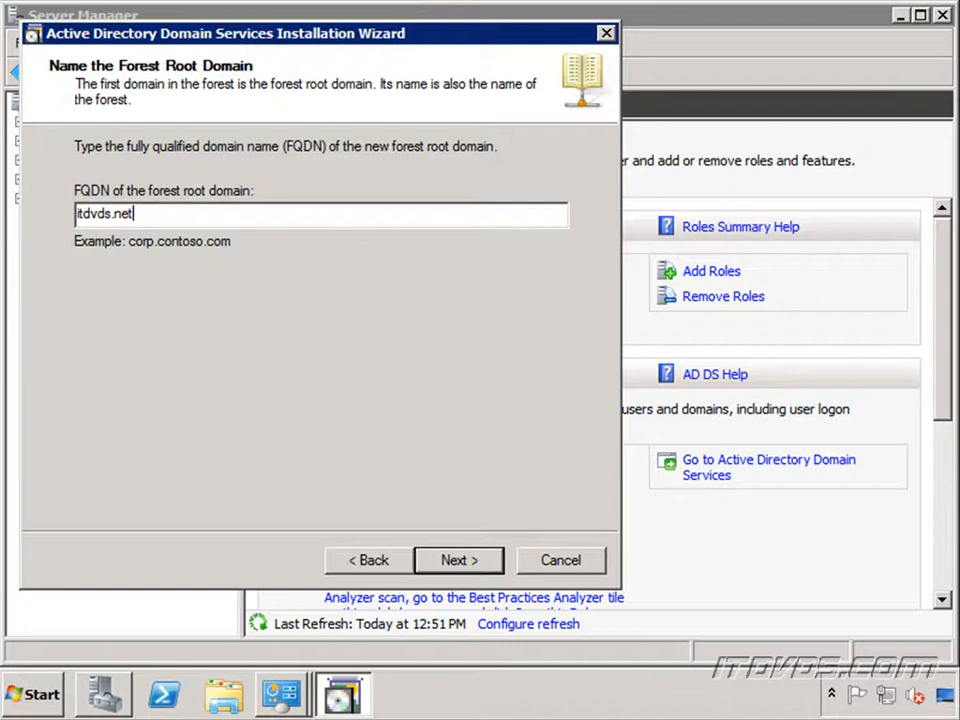
pyautogui.moveTo(186, 304)
pyautogui.write('loc')
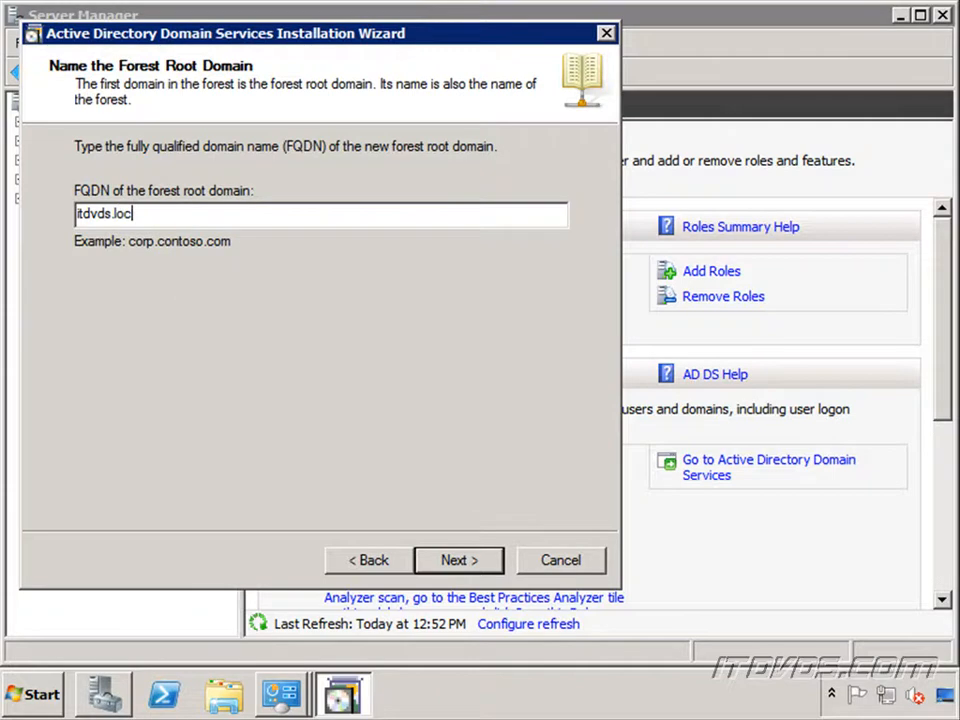
pyautogui.write('al')
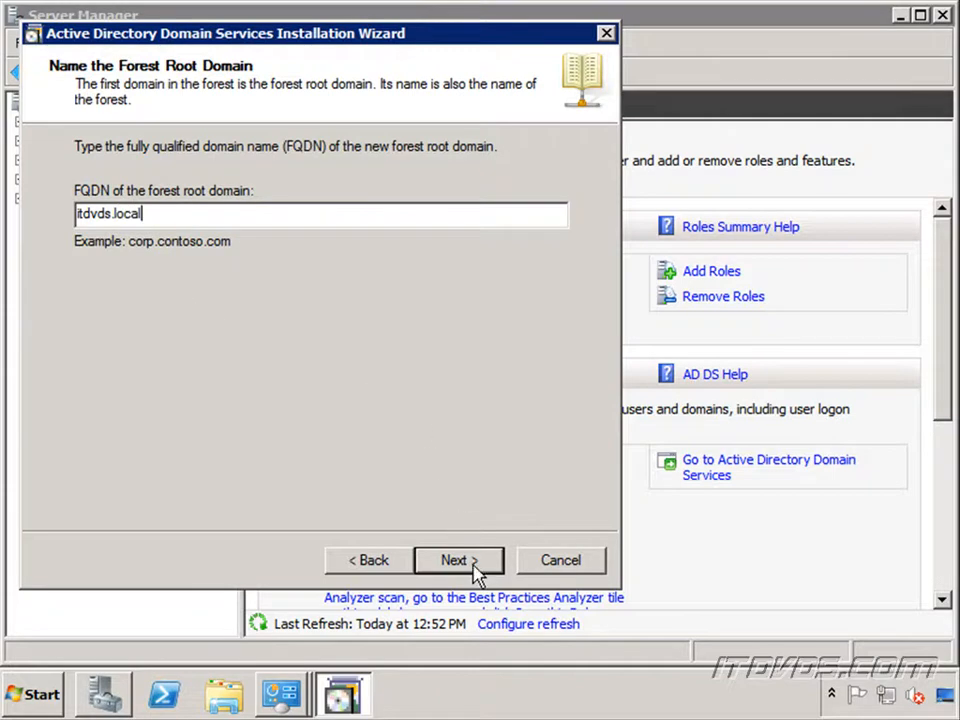
# Step: Continue past the forest name page so the wizard verifies itdvds.local is not in use
pyautogui.click(452, 560)
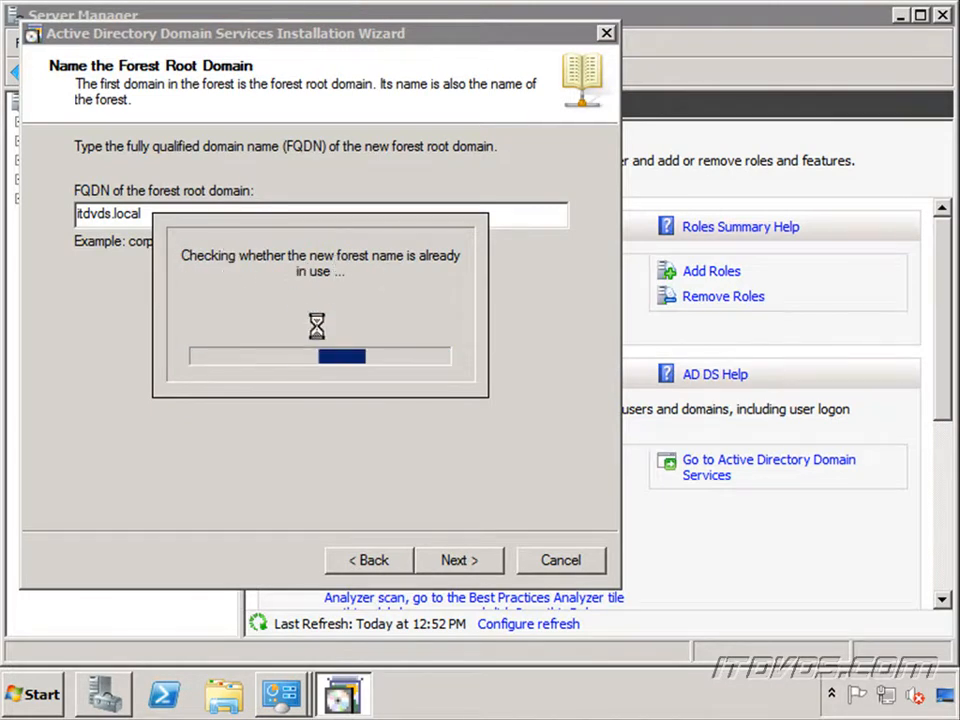
pyautogui.click(460, 560)
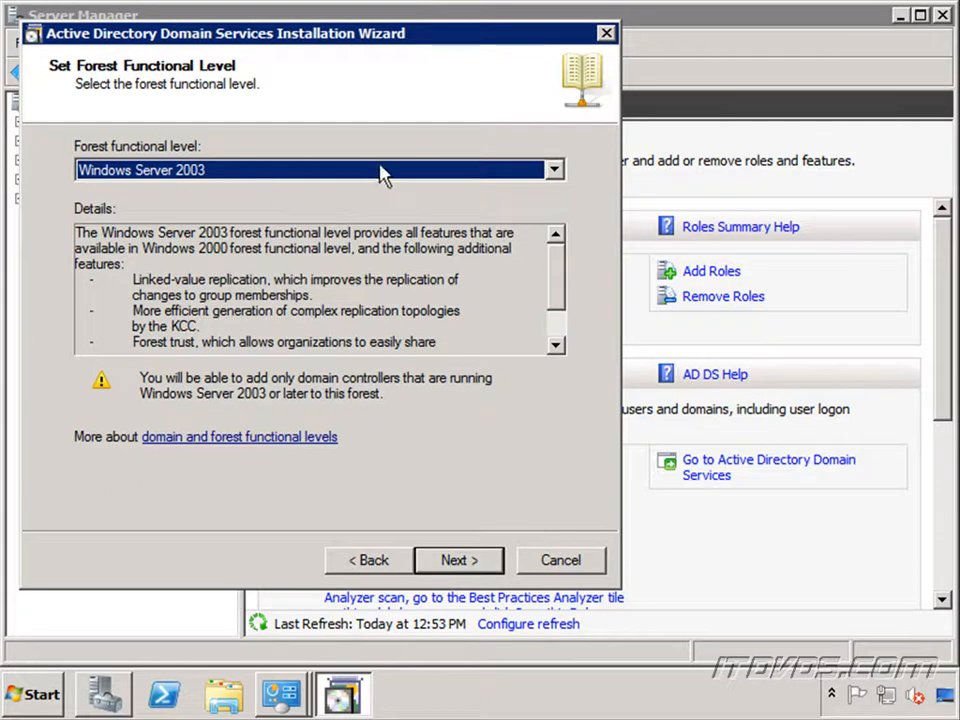
# Step: Choose Windows Server 2008 R2 from the forest functional level list
pyautogui.click(552, 168)
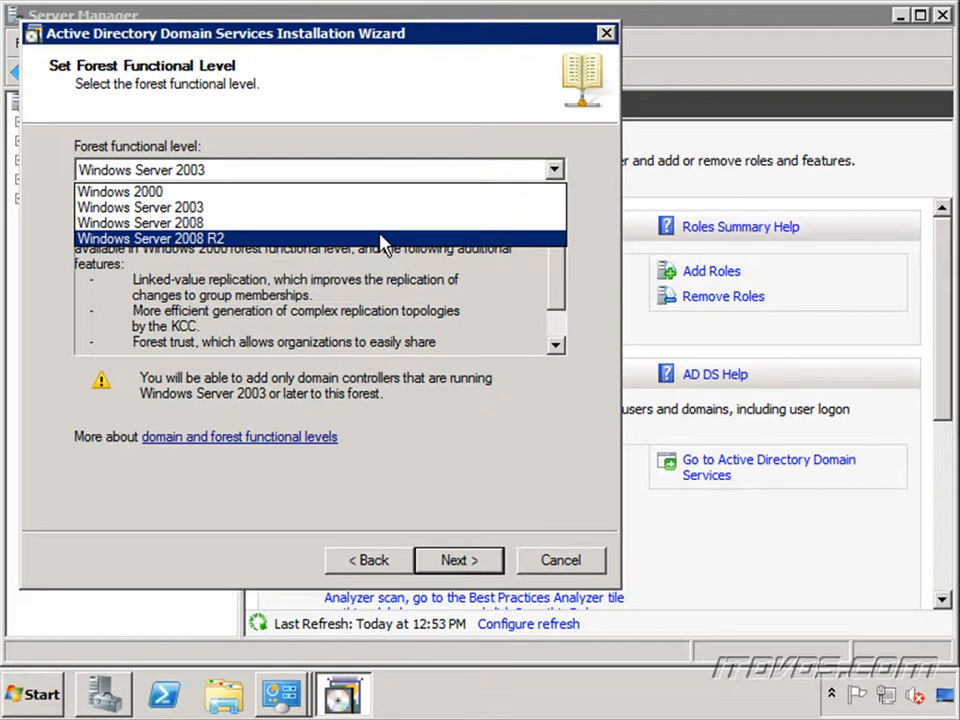
pyautogui.moveTo(336, 222)
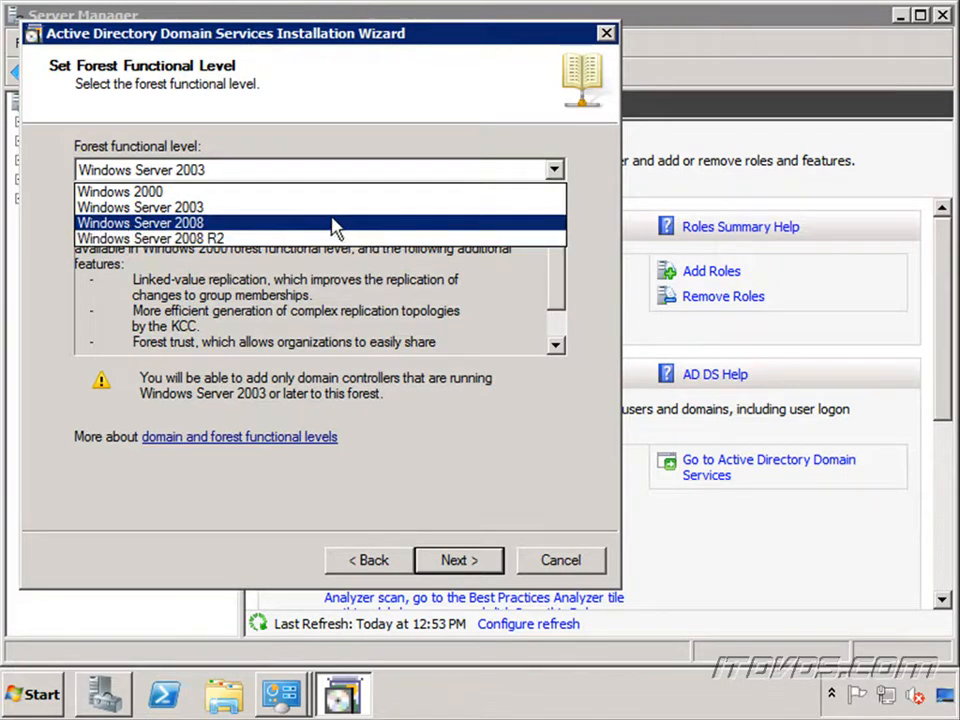
pyautogui.moveTo(320, 206)
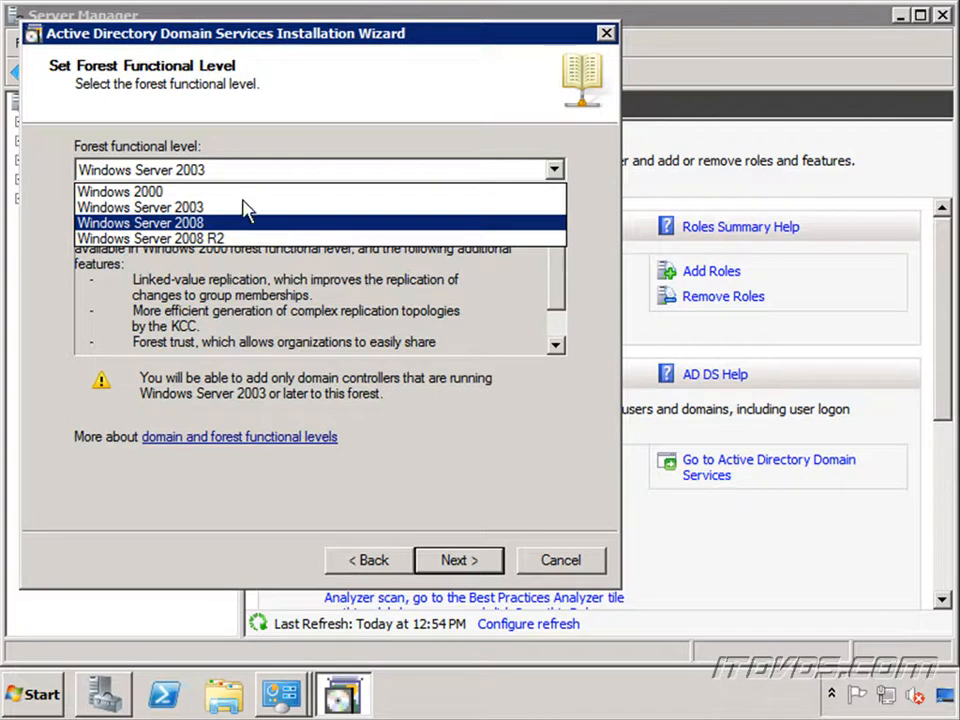
pyautogui.moveTo(176, 230)
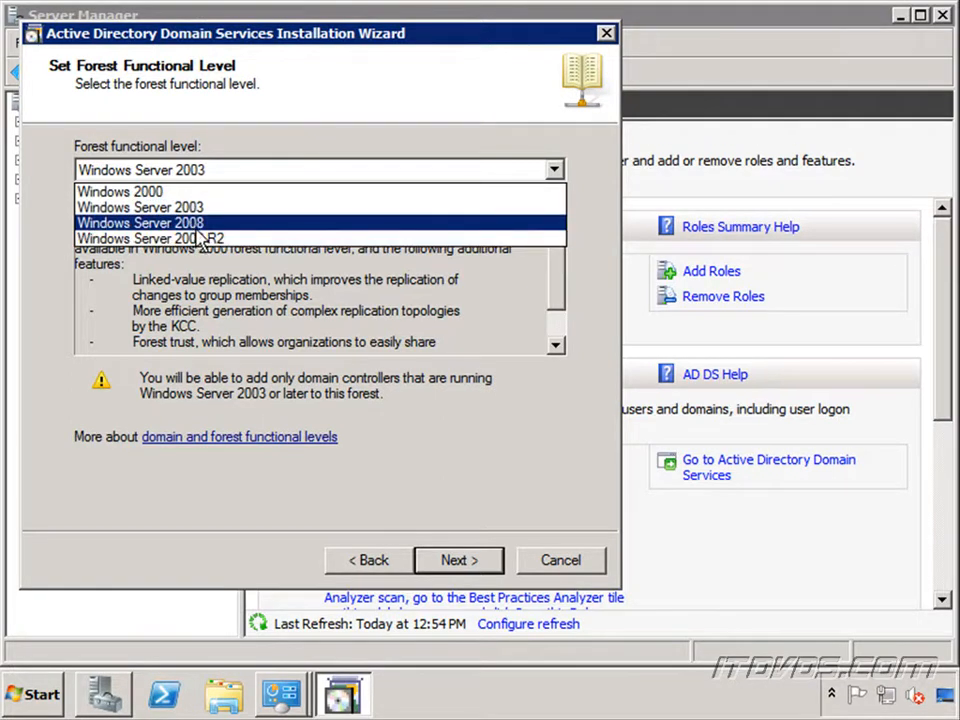
pyautogui.moveTo(212, 238)
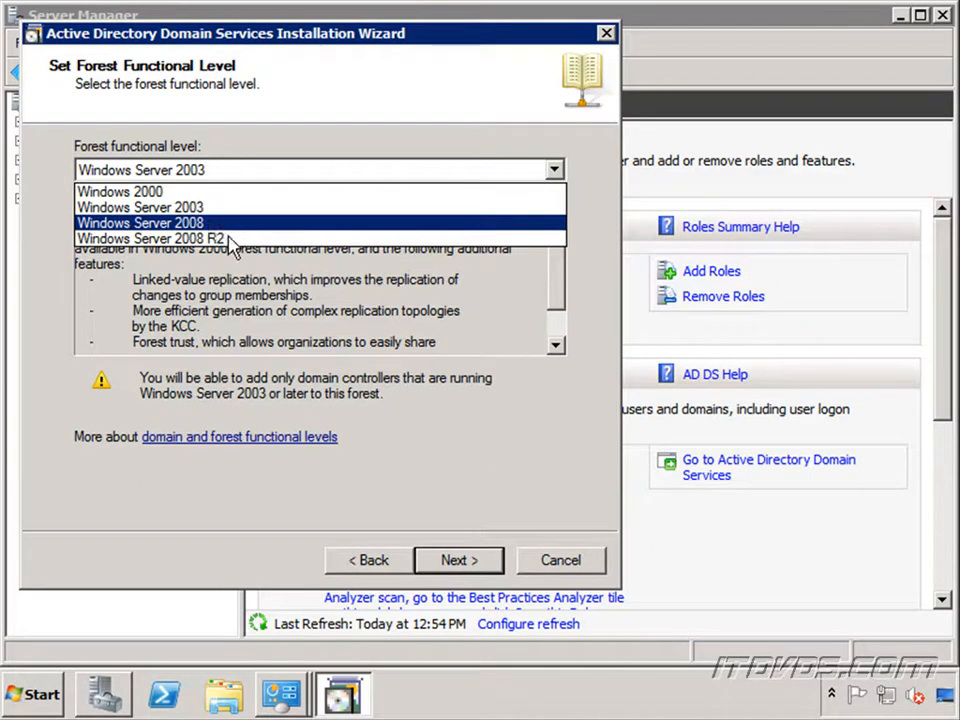
pyautogui.click(150, 238)
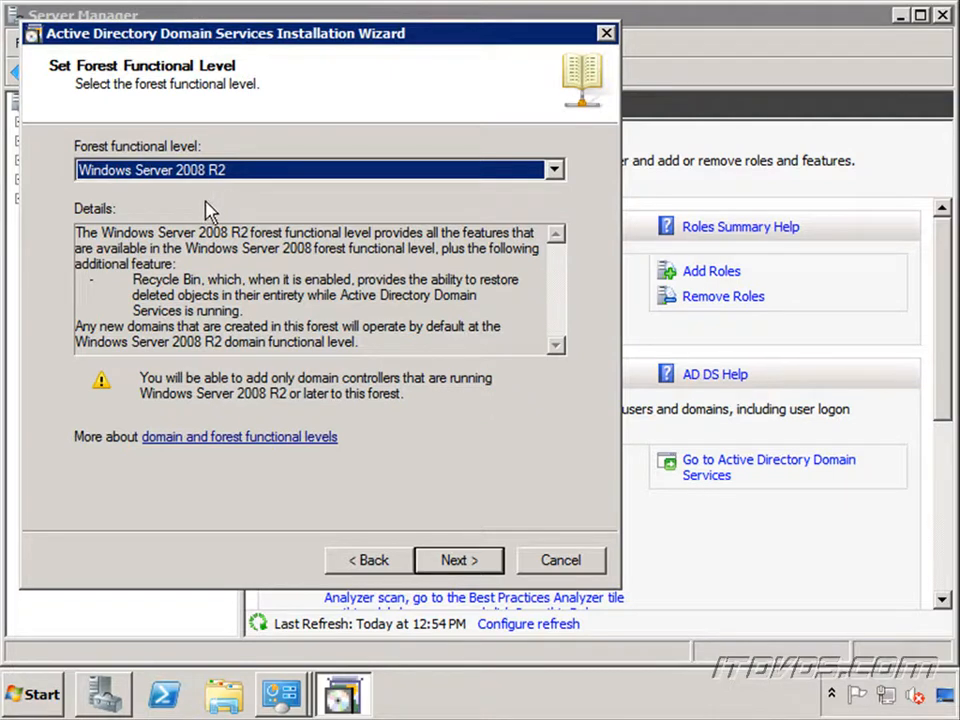
pyautogui.moveTo(396, 400)
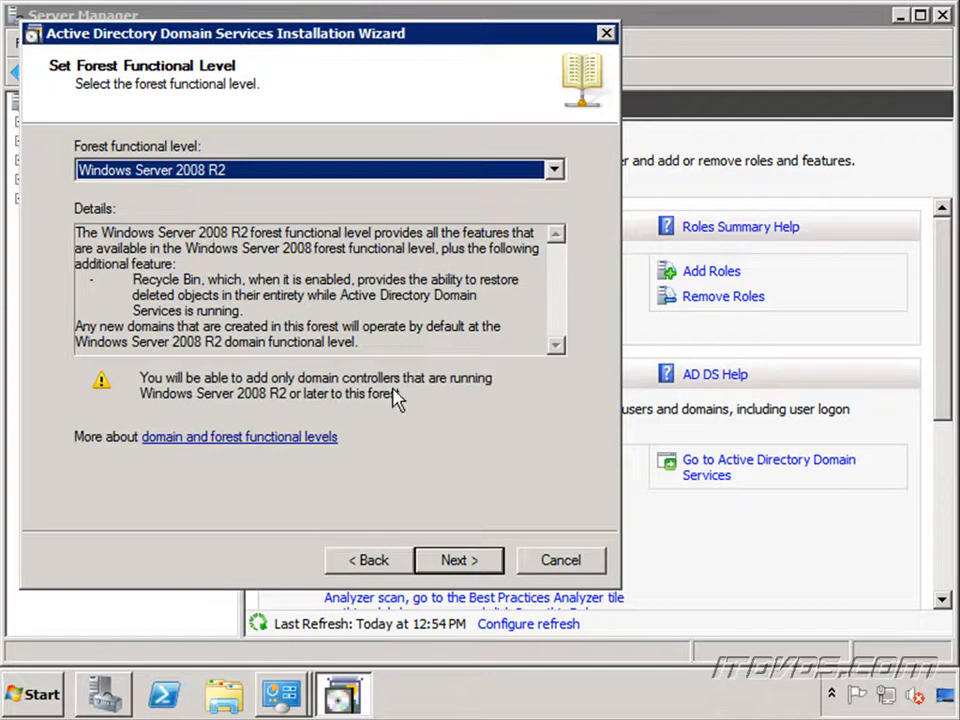
# Step: Accept the functional level and continue with the DNS server option left checked
pyautogui.click(458, 560)
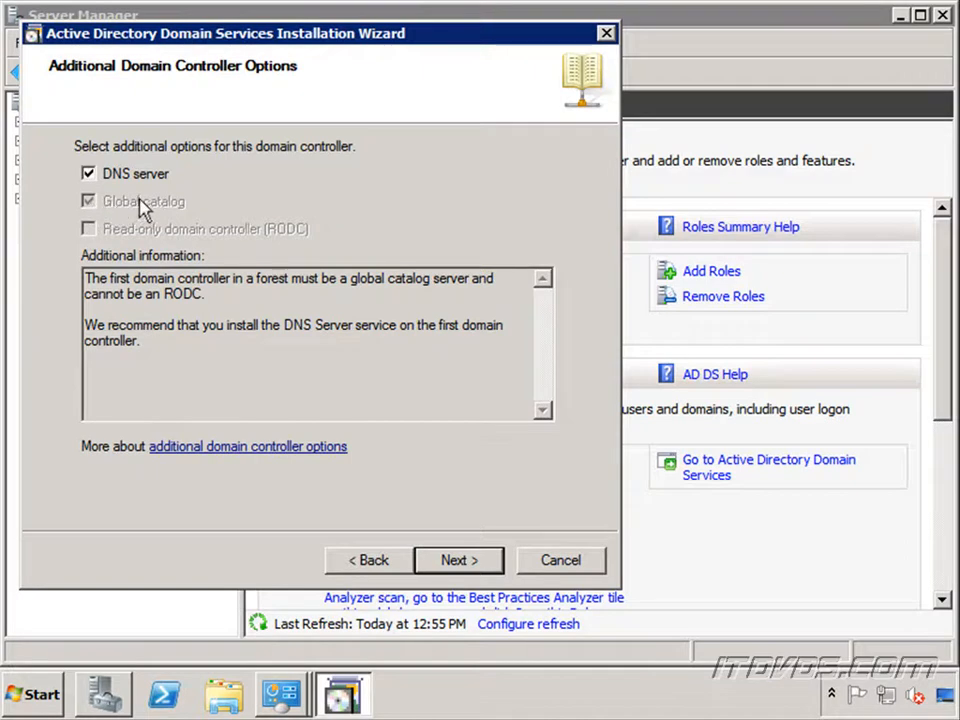
pyautogui.moveTo(150, 212)
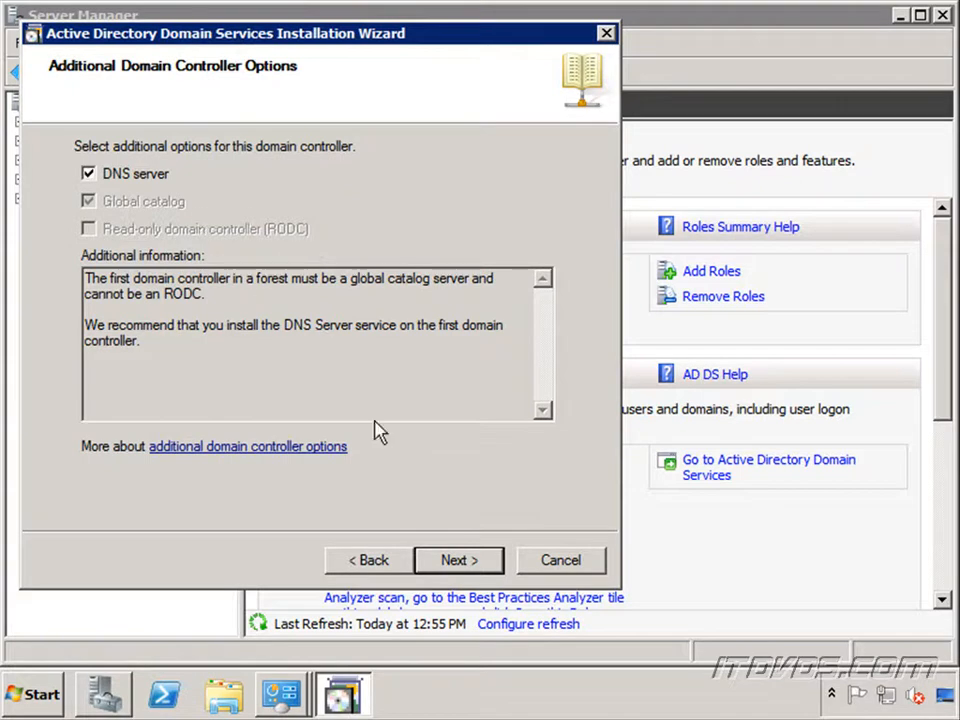
pyautogui.click(458, 560)
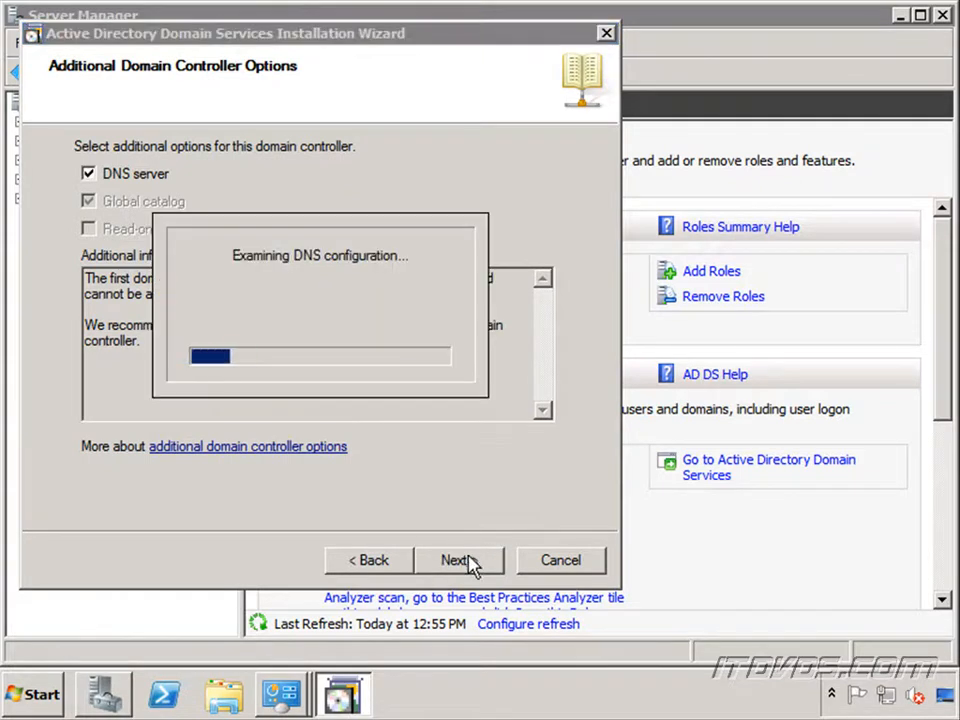
# Step: Answer Yes to the warning that no DNS delegation can be created for itdvds.local
pyautogui.click(458, 560)
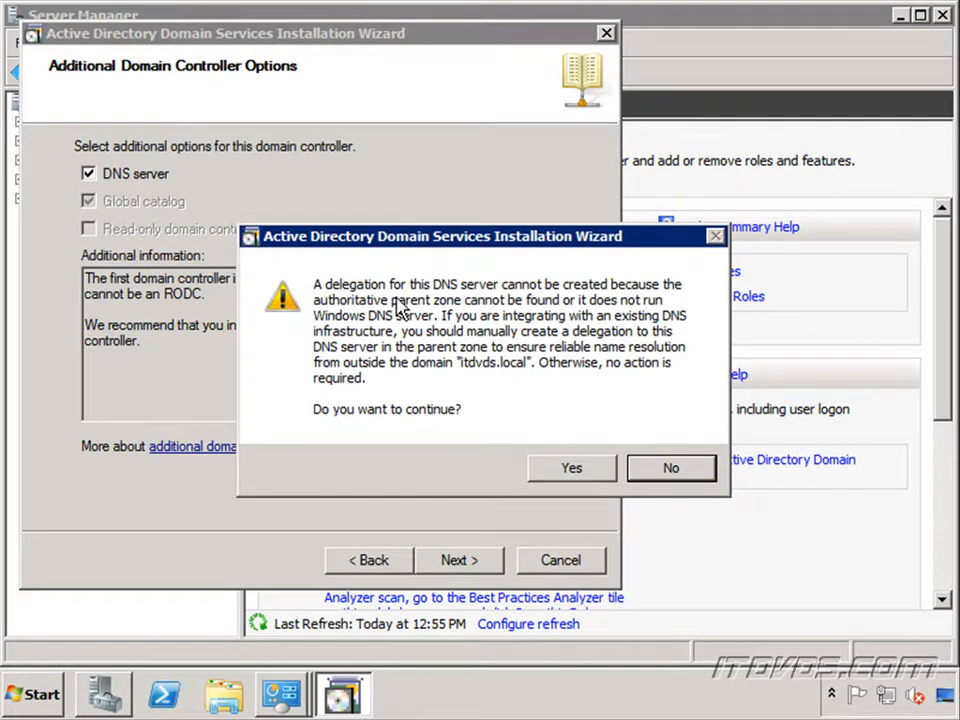
pyautogui.moveTo(404, 348)
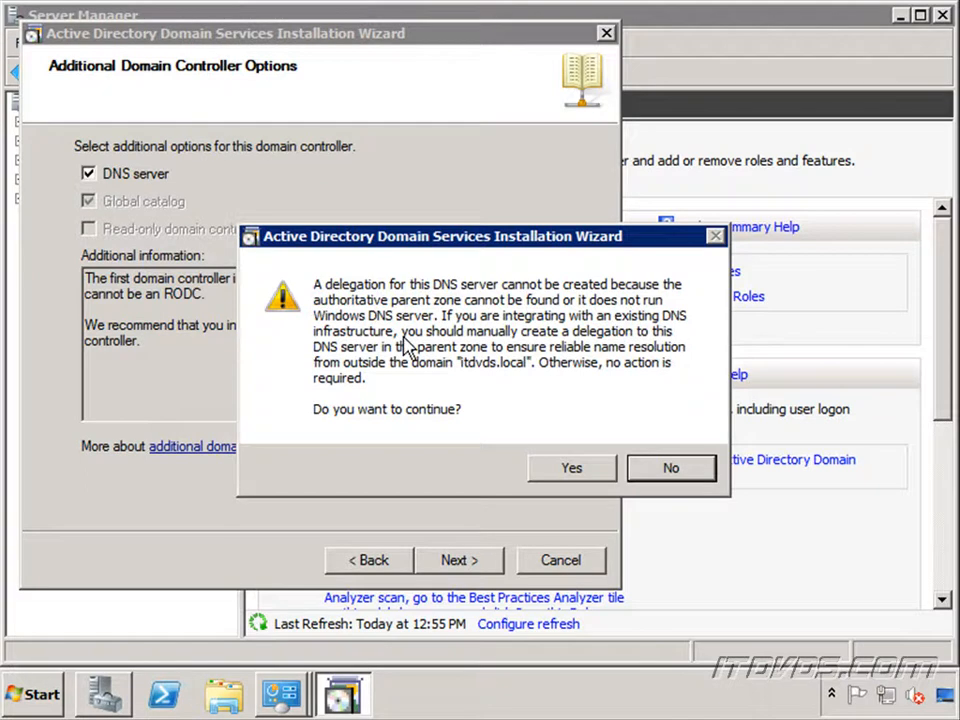
pyautogui.moveTo(406, 312)
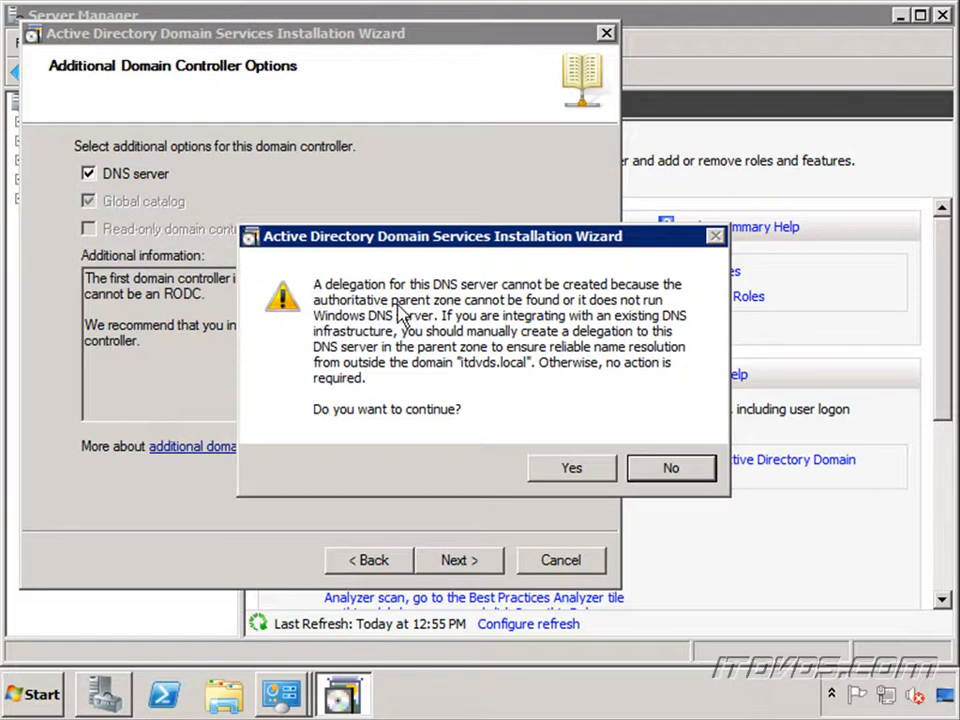
pyautogui.moveTo(356, 356)
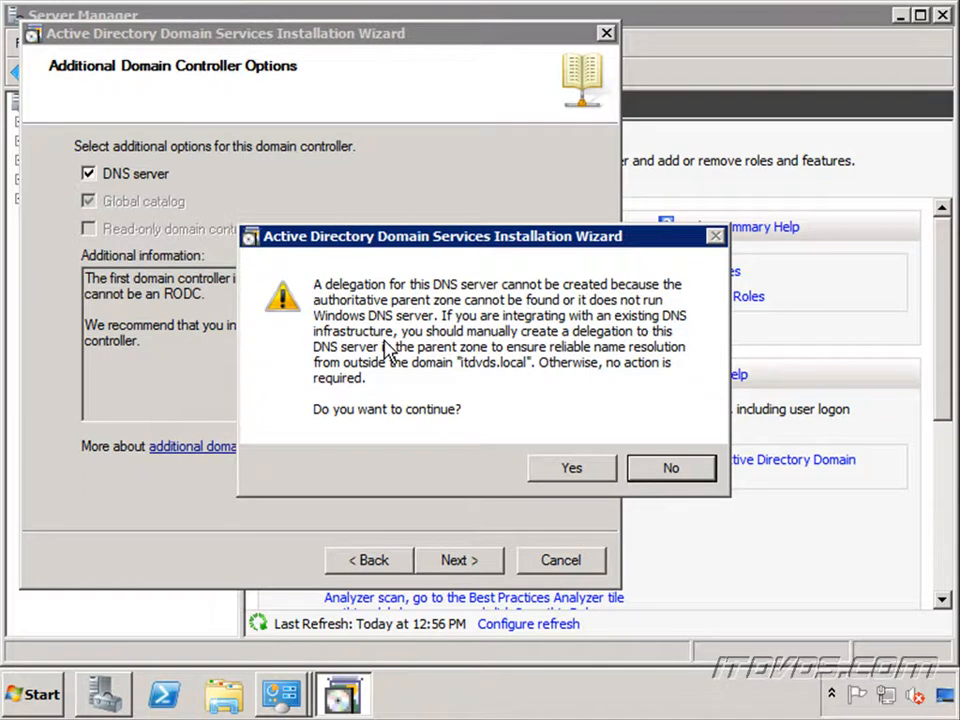
pyautogui.moveTo(444, 358)
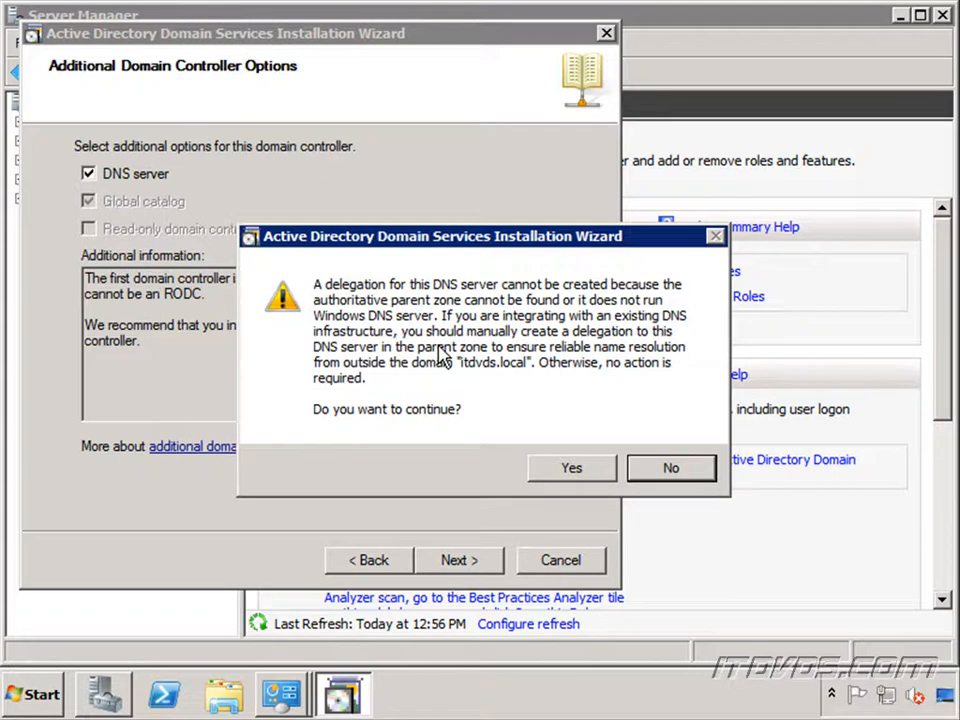
pyautogui.moveTo(472, 364)
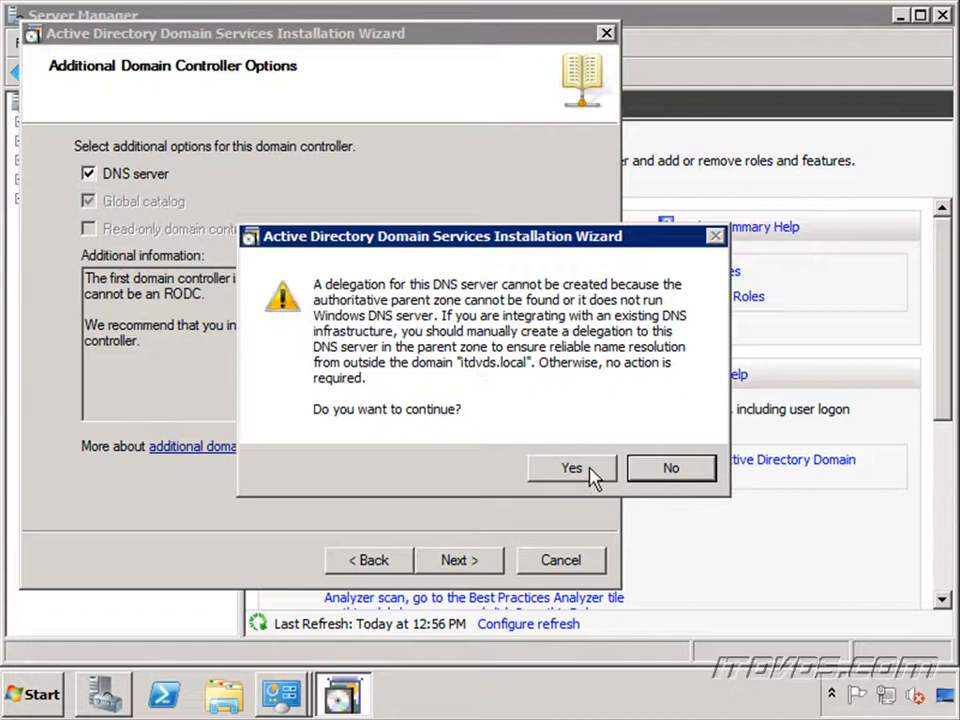
pyautogui.click(572, 468)
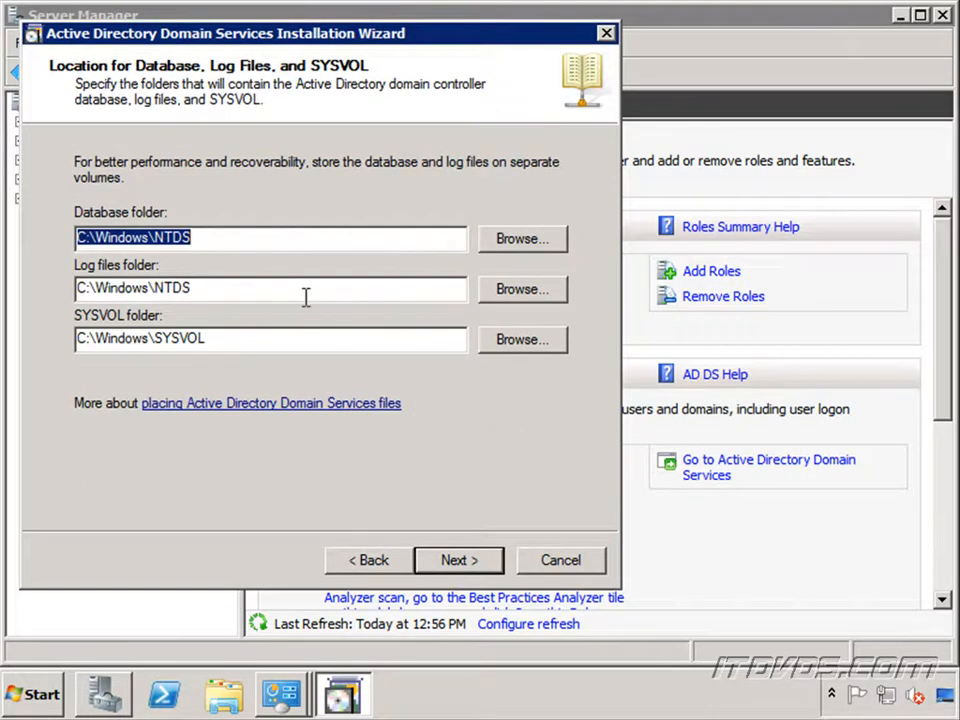
pyautogui.moveTo(252, 262)
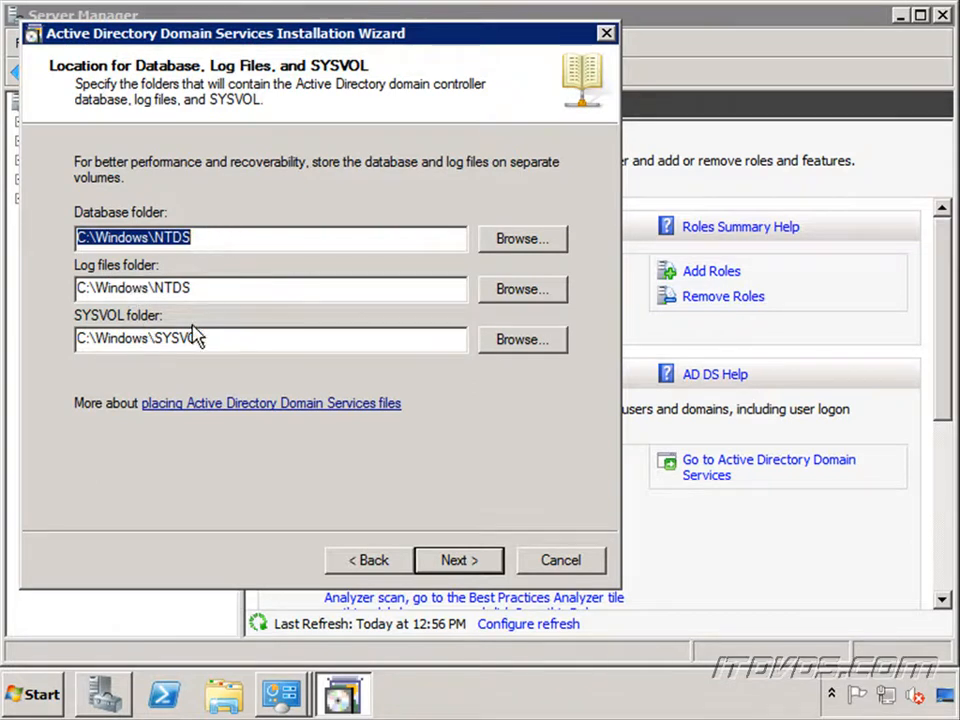
pyautogui.moveTo(280, 368)
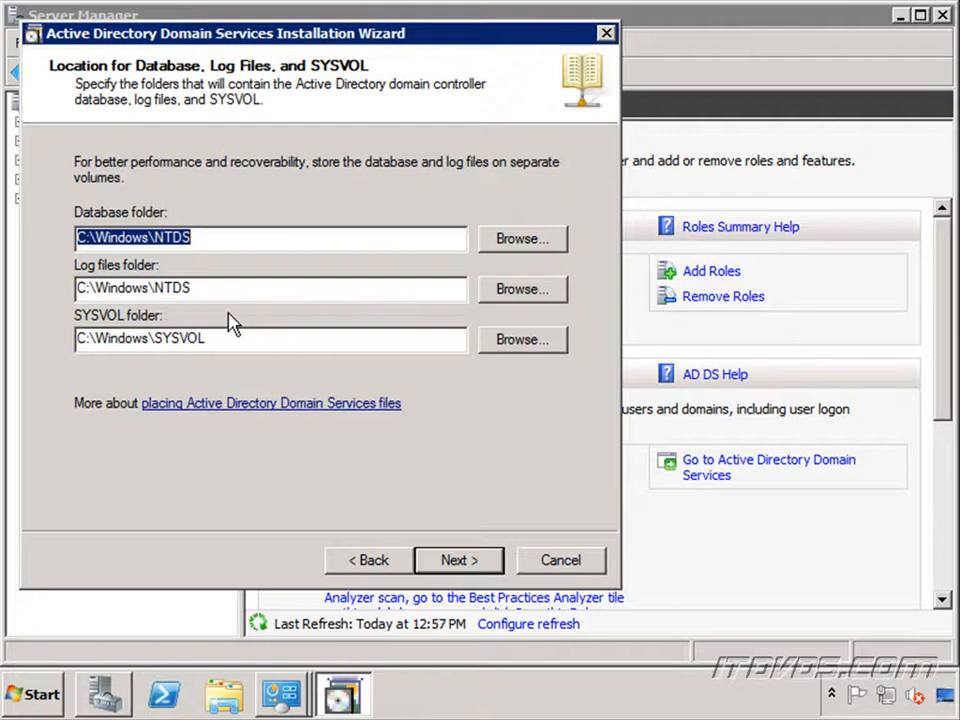
pyautogui.moveTo(188, 298)
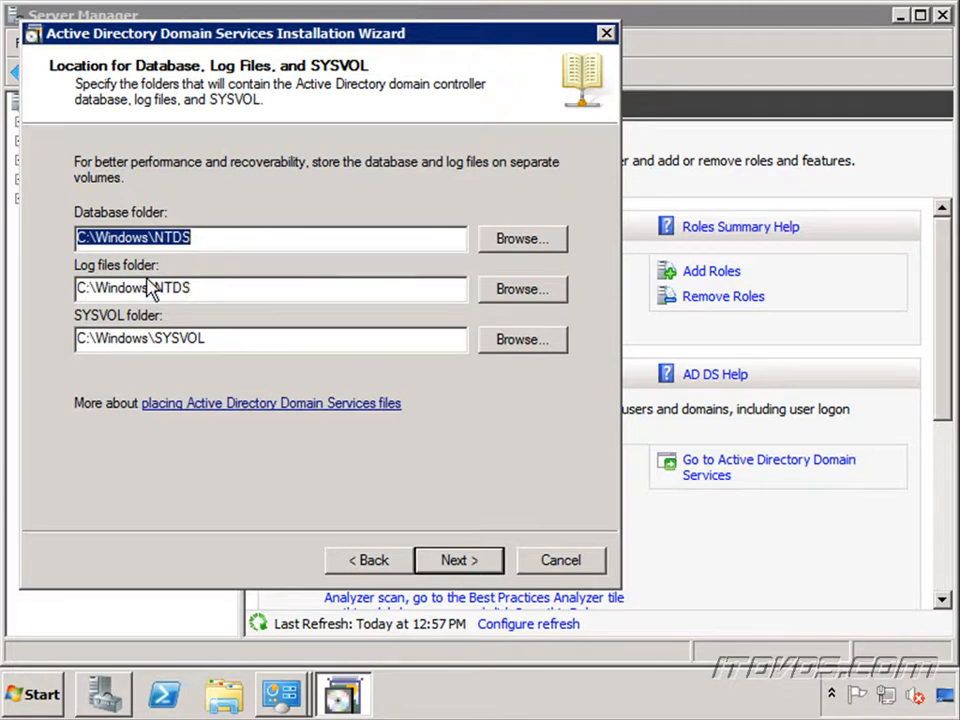
pyautogui.moveTo(178, 288)
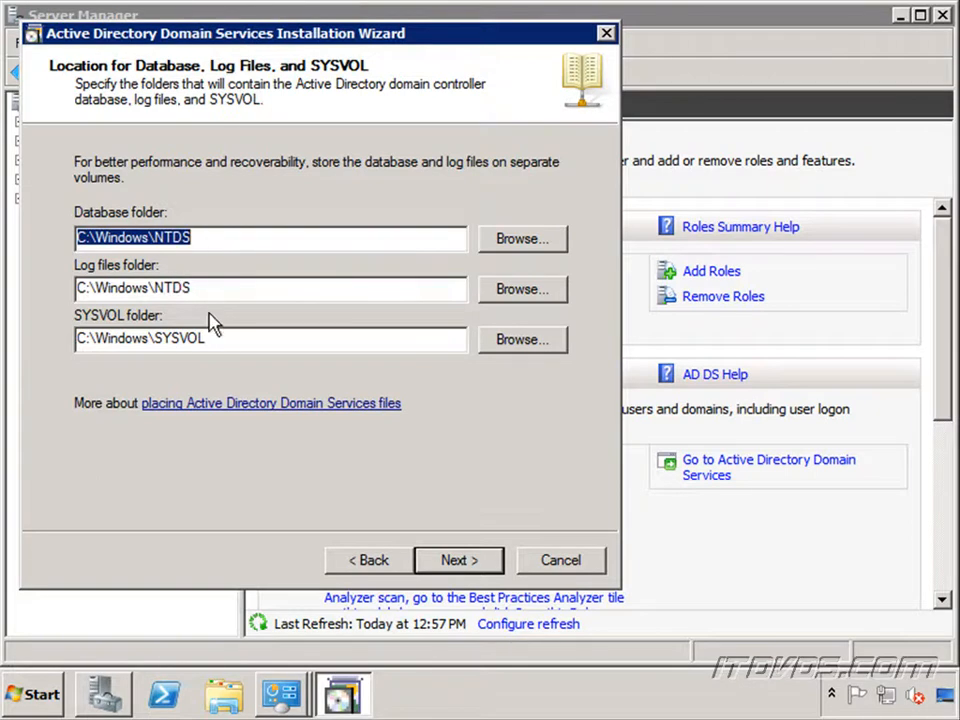
pyautogui.moveTo(170, 338)
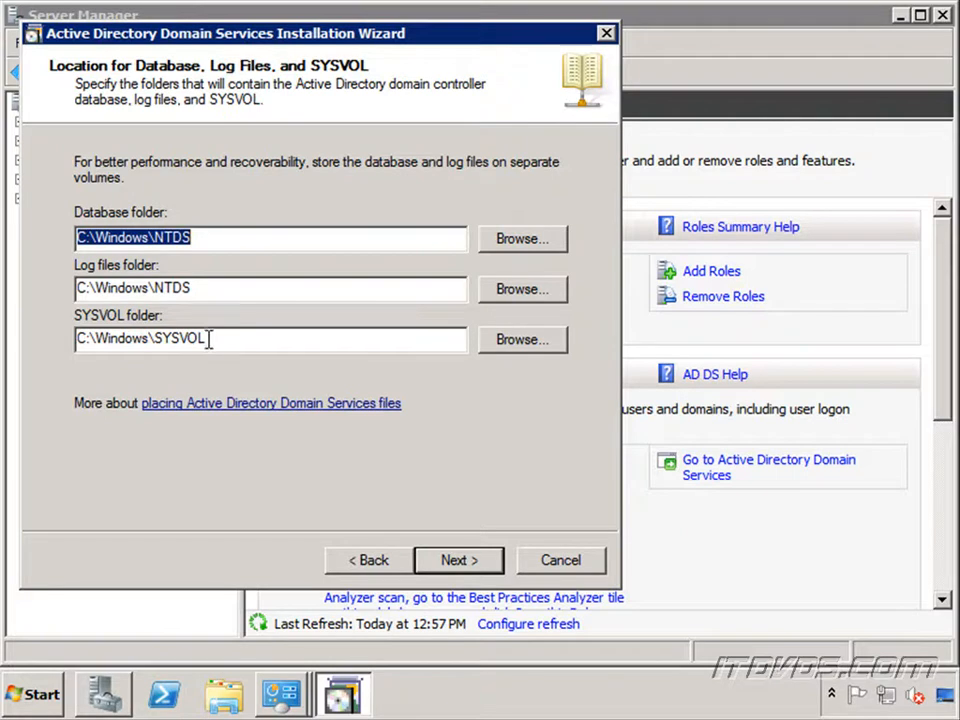
pyautogui.moveTo(182, 338)
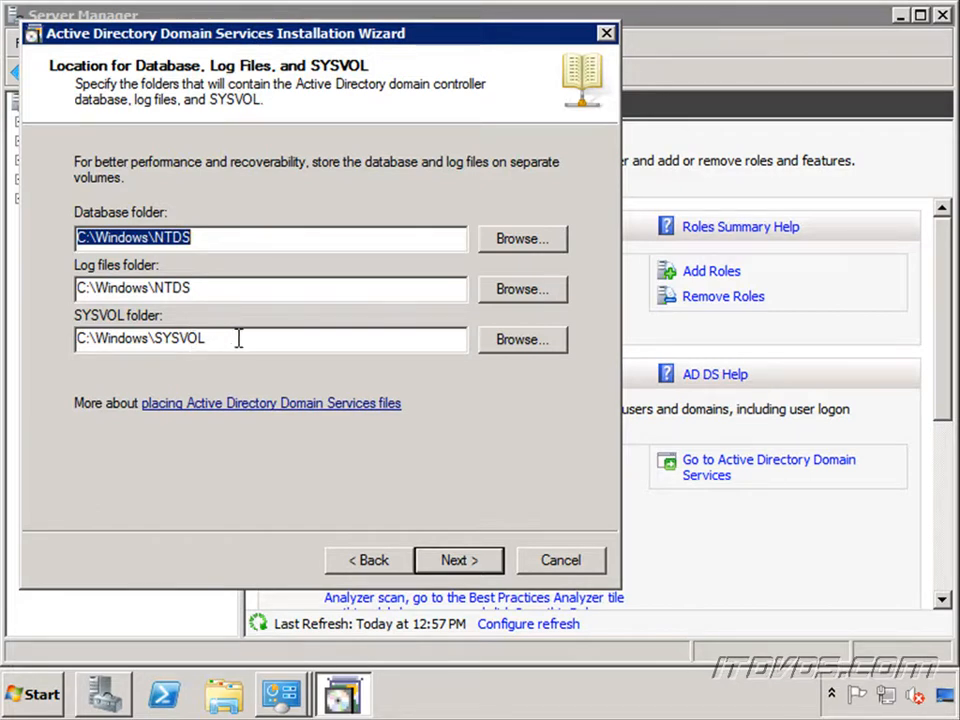
# Step: Keep C:\Windows\NTDS and C:\Windows\SYSVOL as the database, log and SYSVOL folders
pyautogui.click(458, 560)
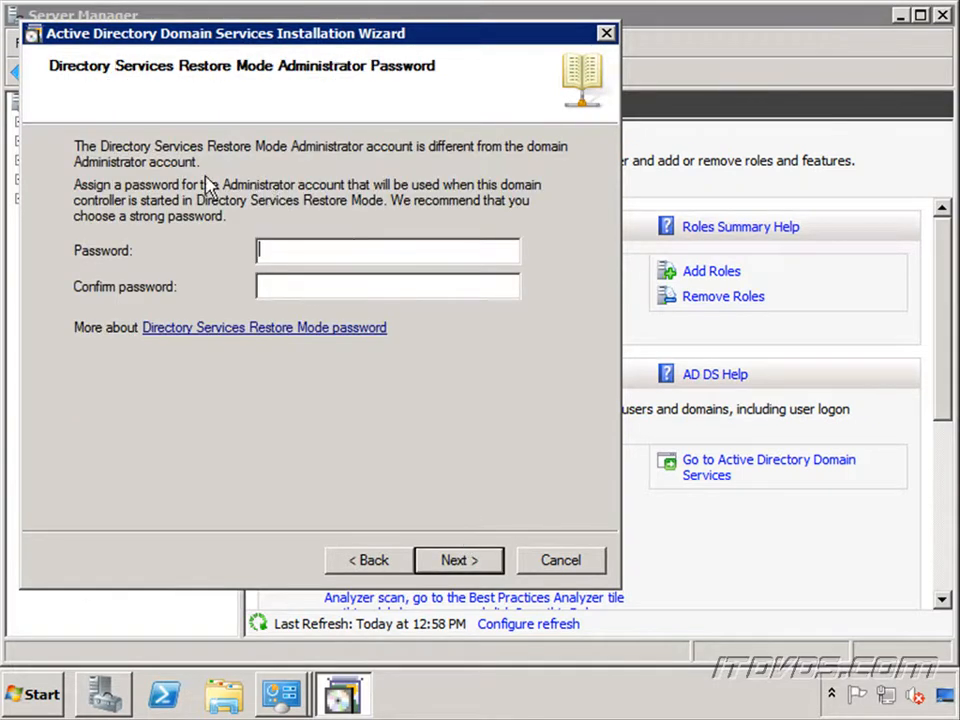
pyautogui.moveTo(388, 158)
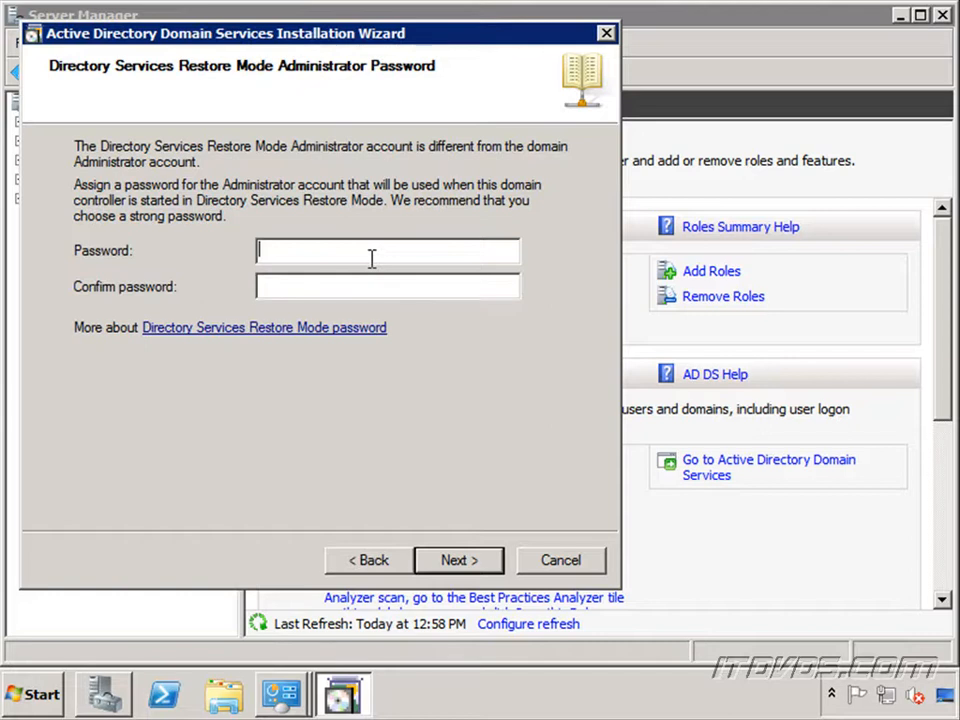
# Step: Enter and confirm the DSRM administrator password and proceed to the Summary page
pyautogui.write('•')
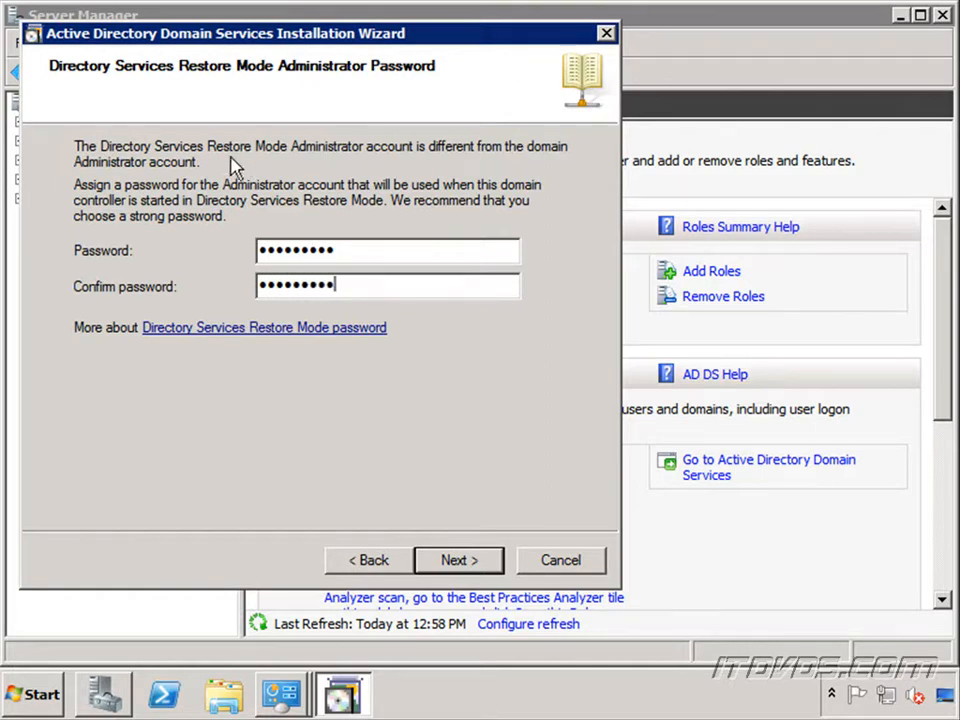
pyautogui.moveTo(592, 500)
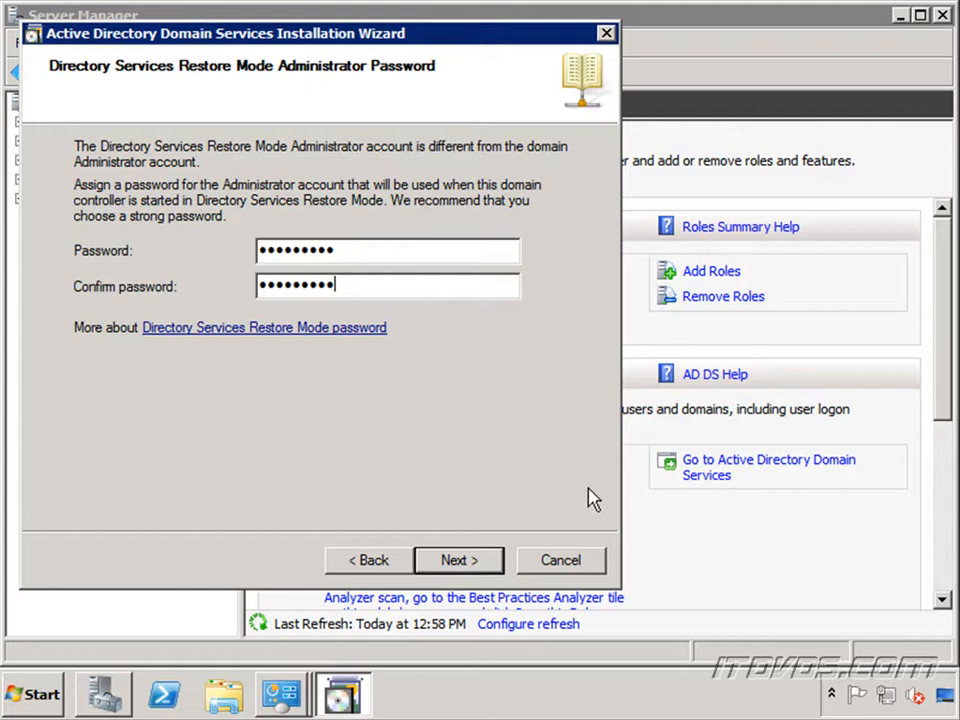
pyautogui.click(458, 560)
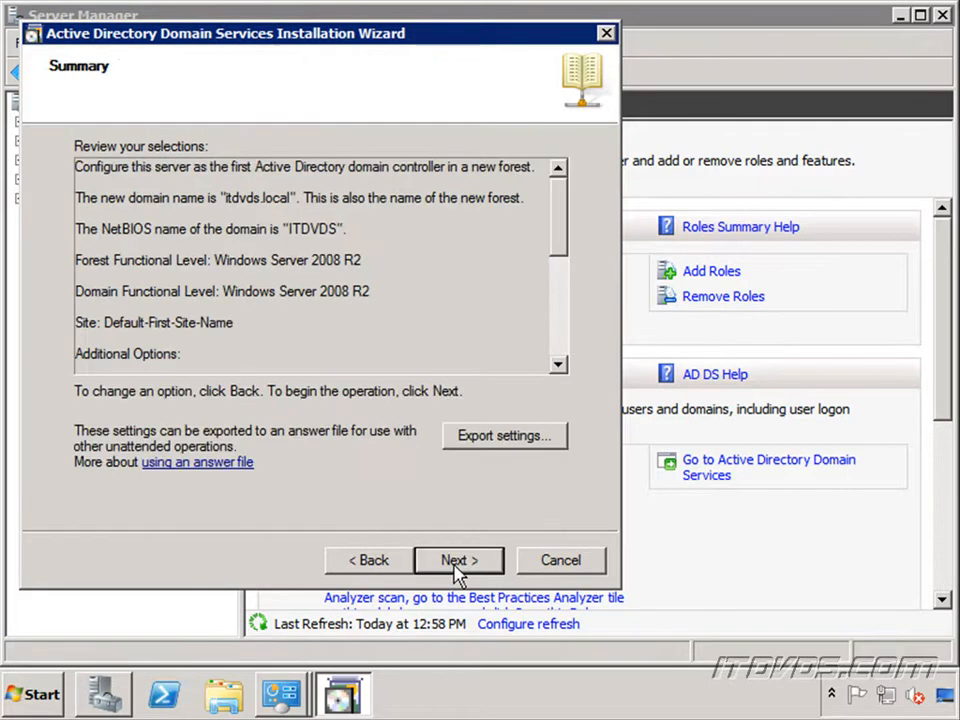
pyautogui.moveTo(296, 198)
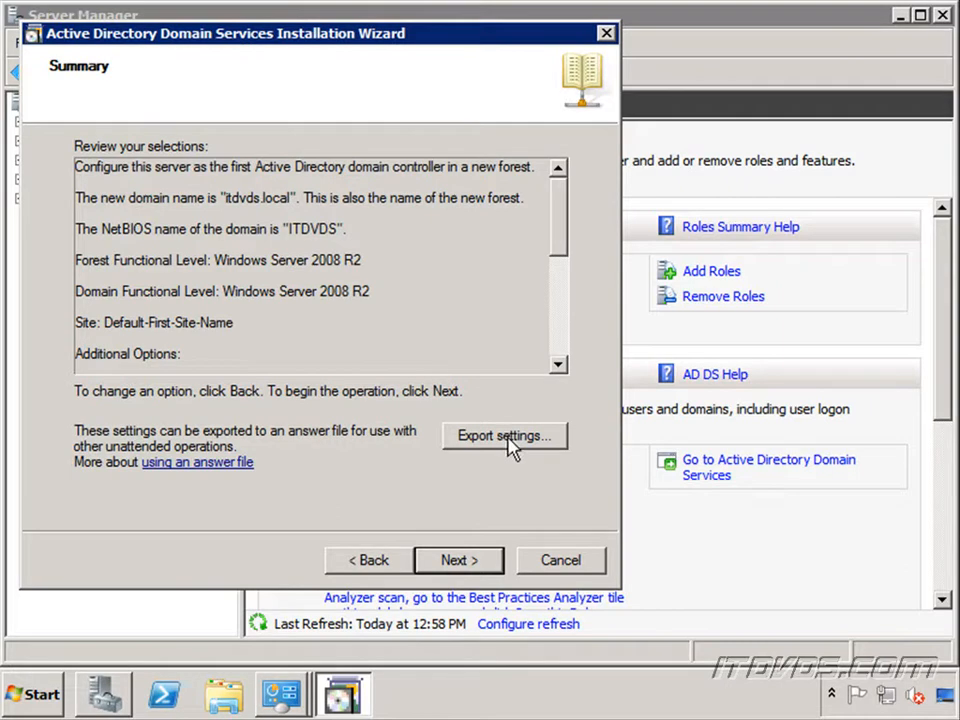
pyautogui.moveTo(400, 488)
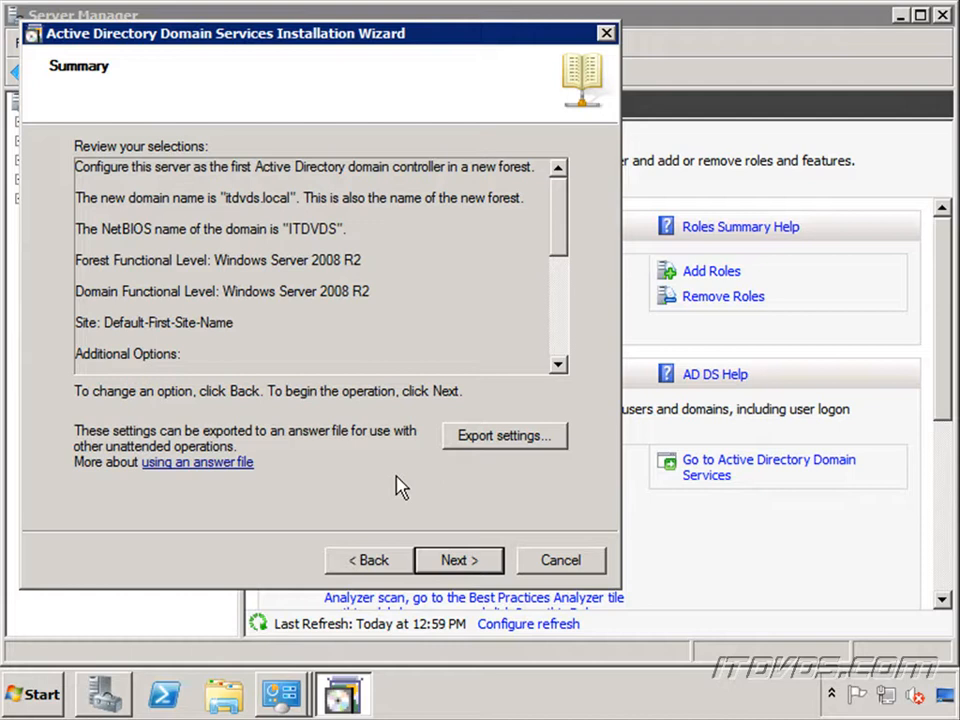
# Step: Approve the summary to begin installing DC01 as the first domain controller of itdvds.local
pyautogui.click(458, 560)
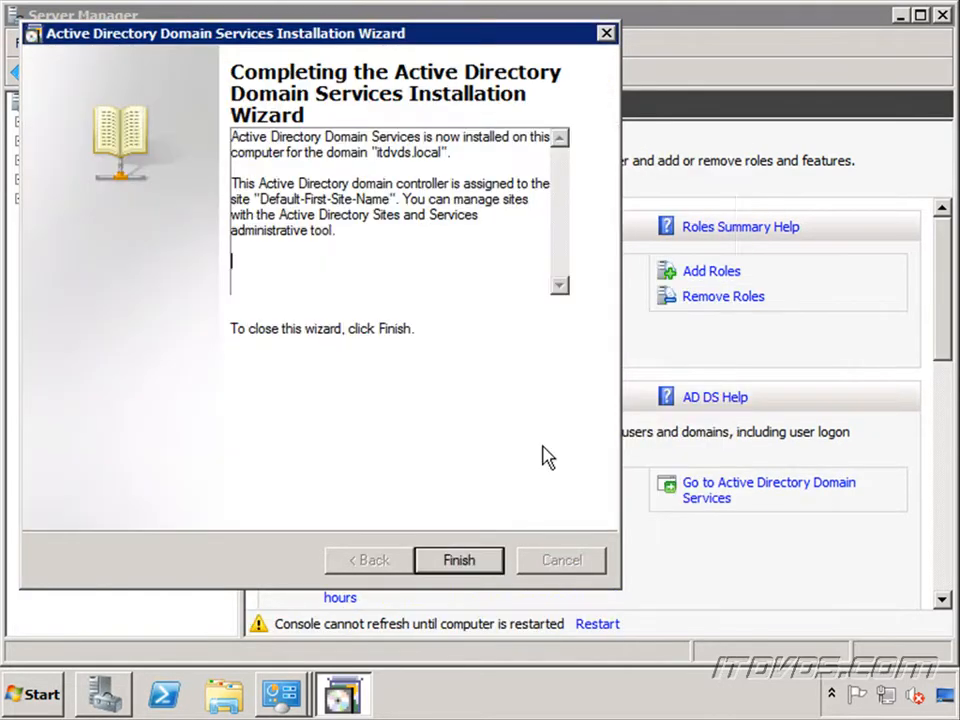
pyautogui.moveTo(460, 560)
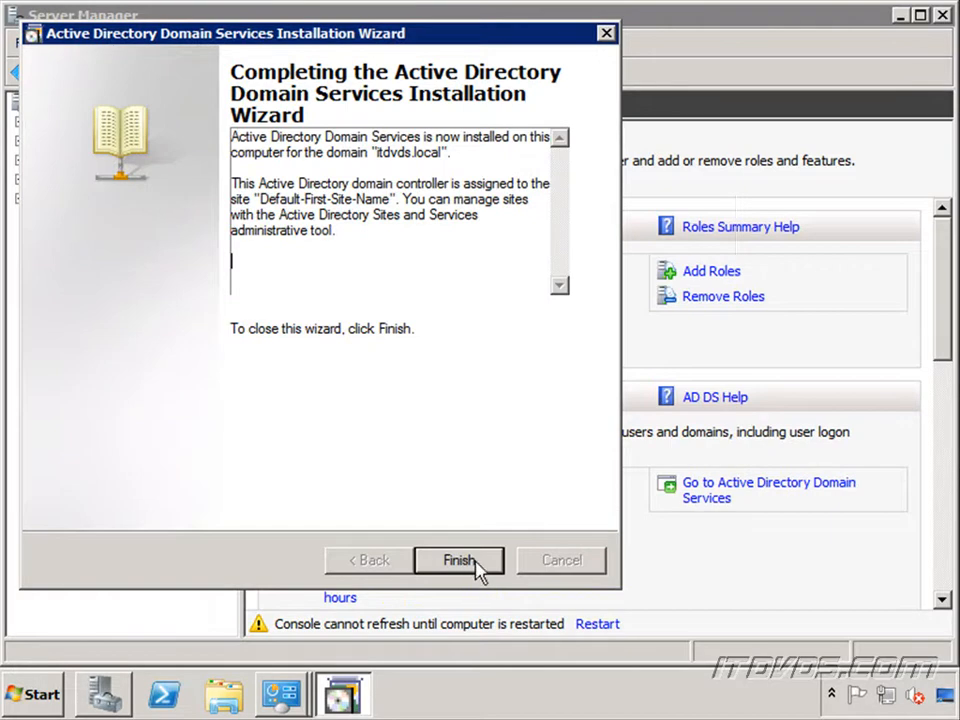
# Step: Finish the completed wizard so the restart prompt appears
pyautogui.click(458, 560)
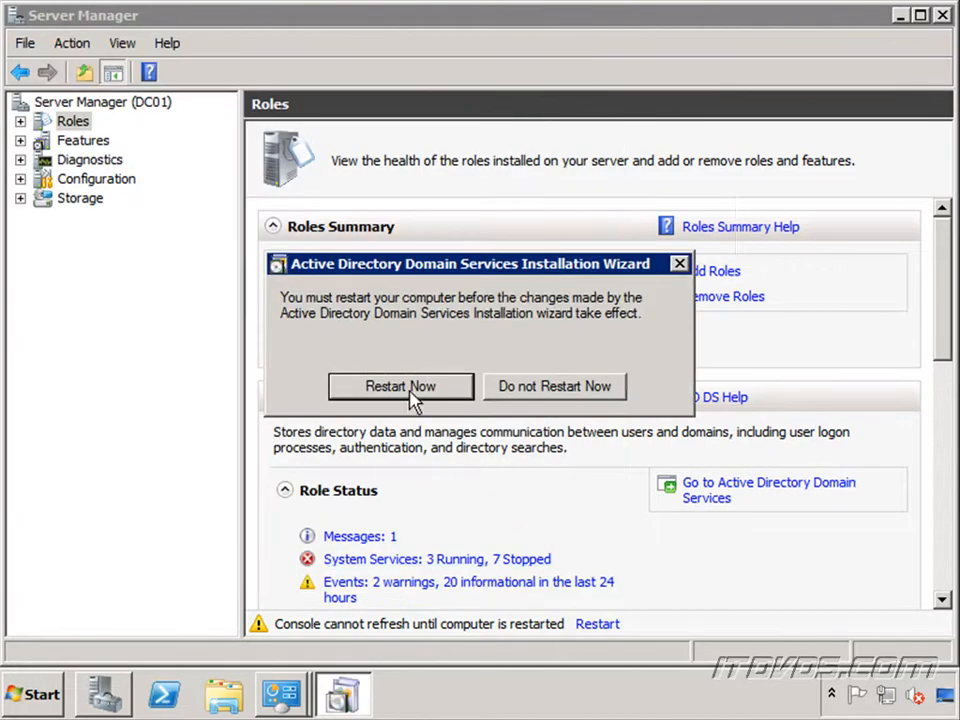